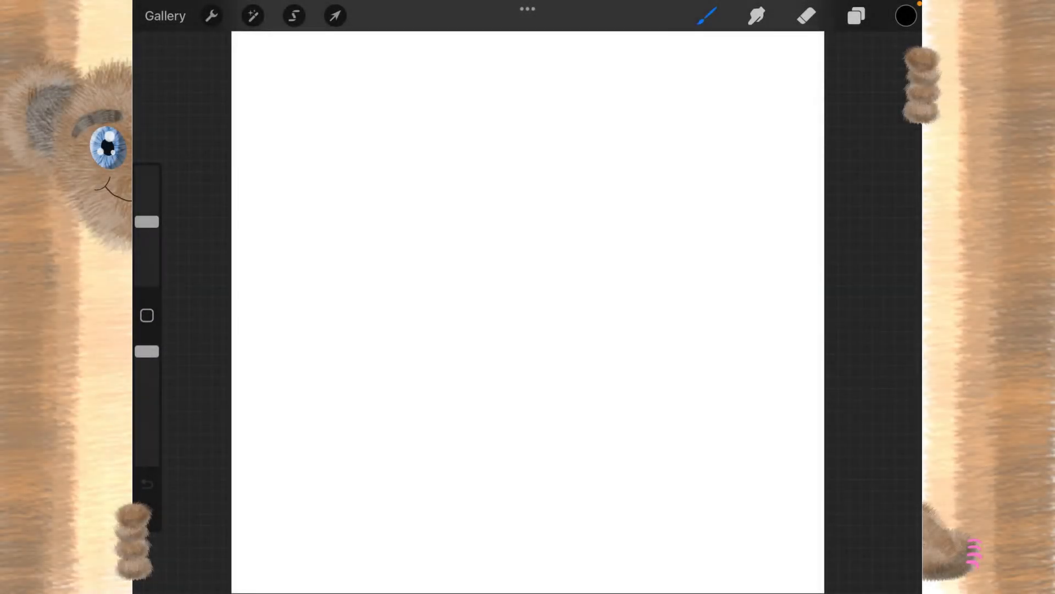
Browse down the brush library to the Fur and hair set
{"action": "left_click", "coordinate": [706, 15]}
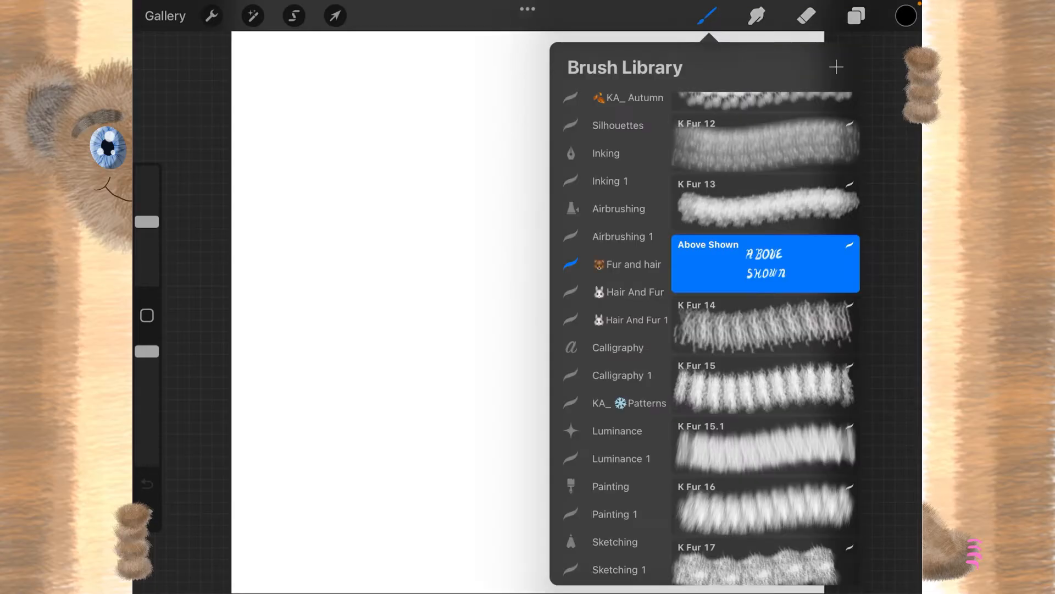
{"action": "scroll", "scroll_direction": "down", "scroll_amount": 3}
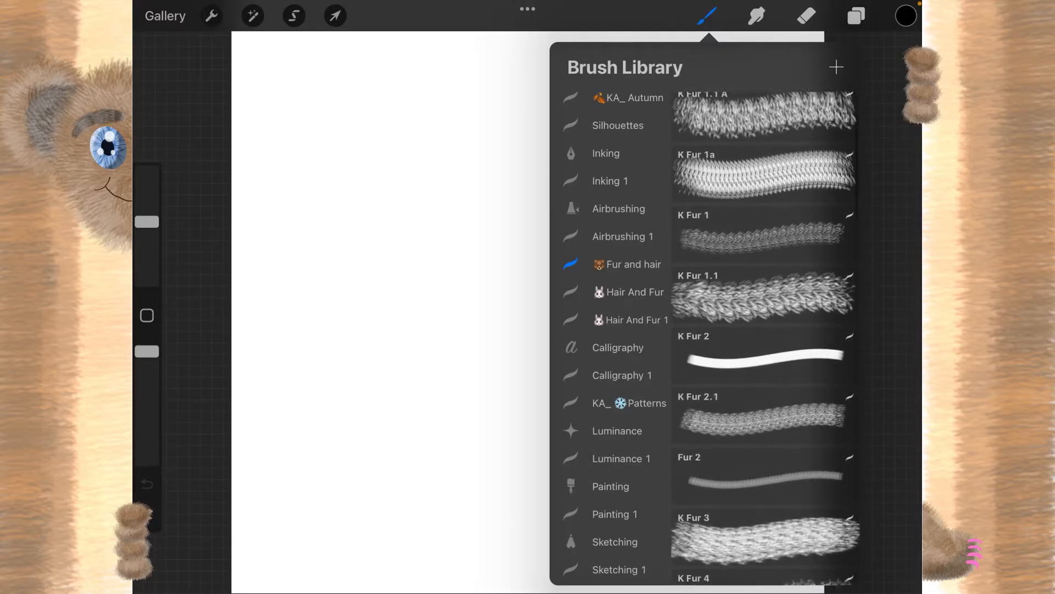
{"action": "scroll", "scroll_direction": "down", "scroll_amount": 3}
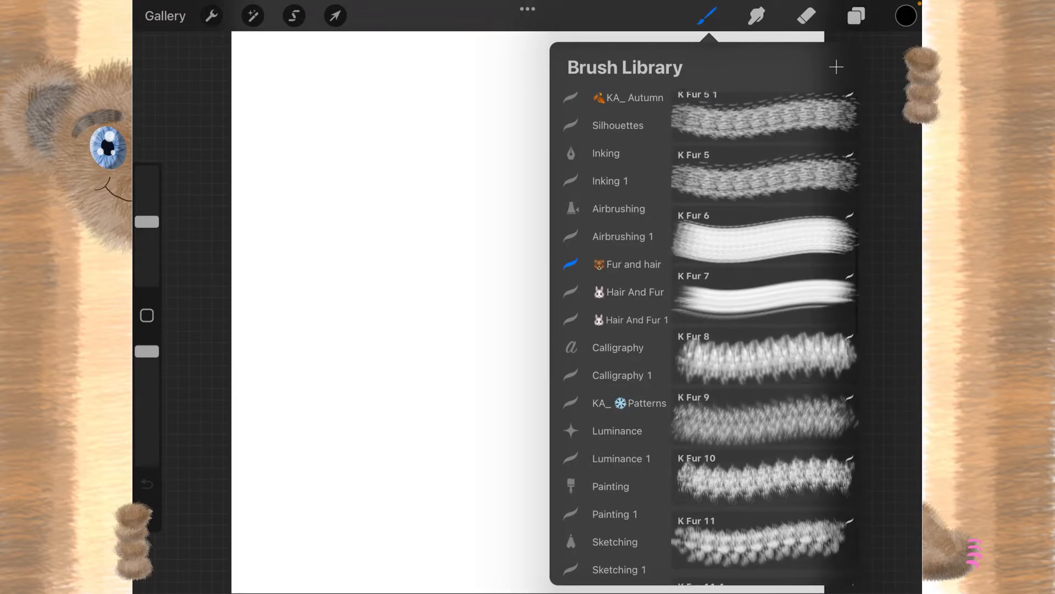
{"action": "scroll", "scroll_direction": "down", "scroll_amount": 3}
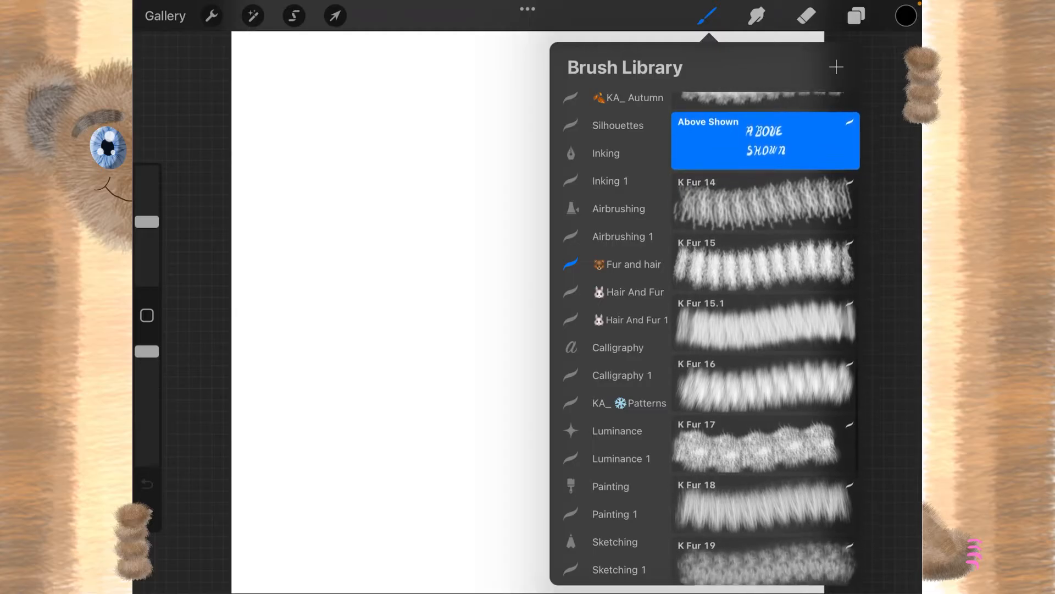
{"action": "scroll", "scroll_direction": "down", "scroll_amount": 3}
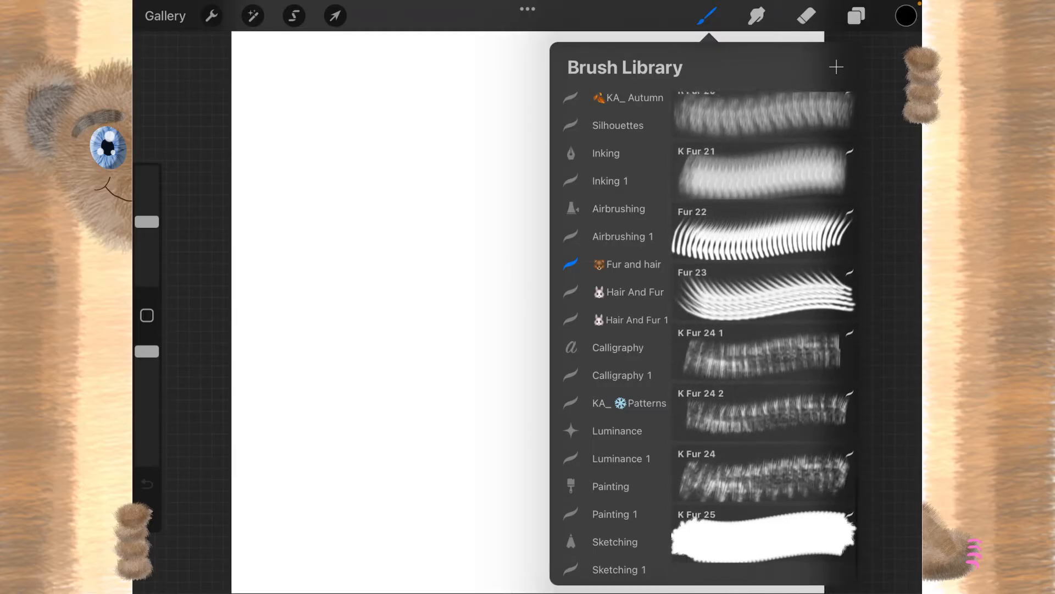
Try Fur 22, Fur 23 and K Fur 25 before settling toward K Fur 14
{"action": "left_click", "coordinate": [764, 250]}
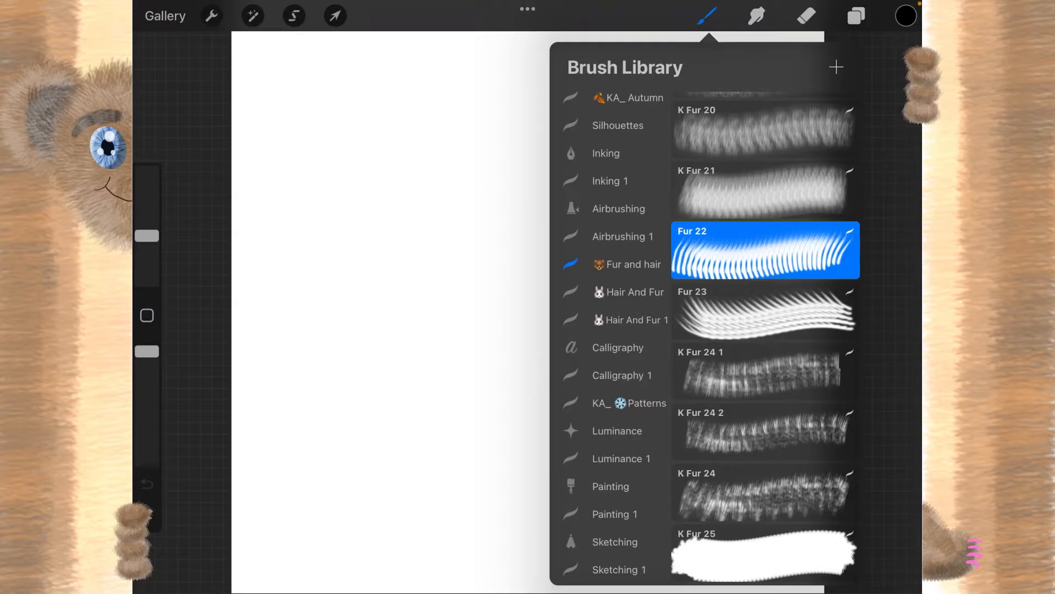
{"action": "left_click", "coordinate": [765, 310]}
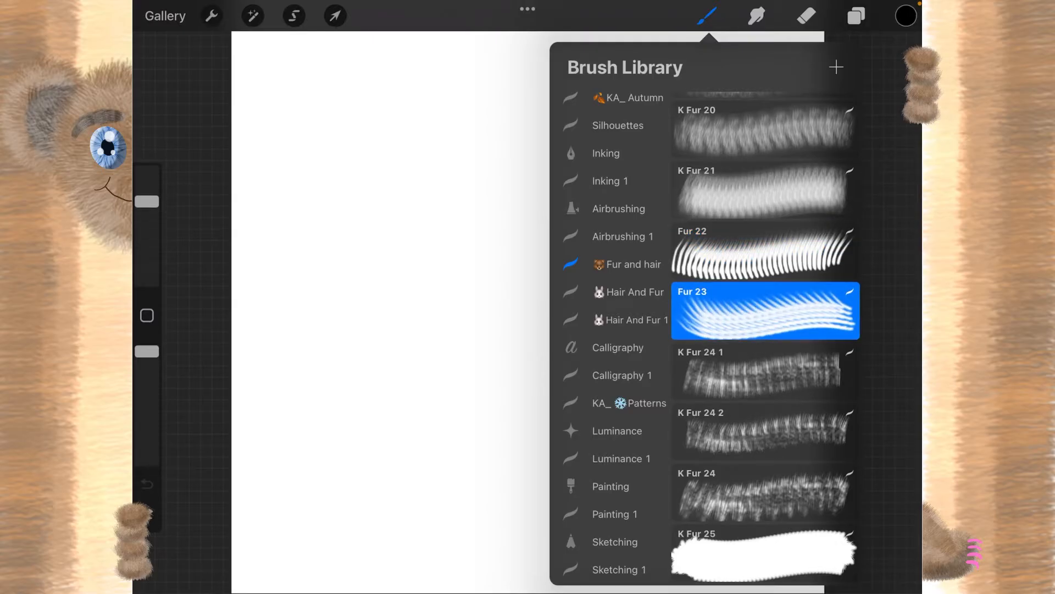
{"action": "left_click", "coordinate": [764, 552]}
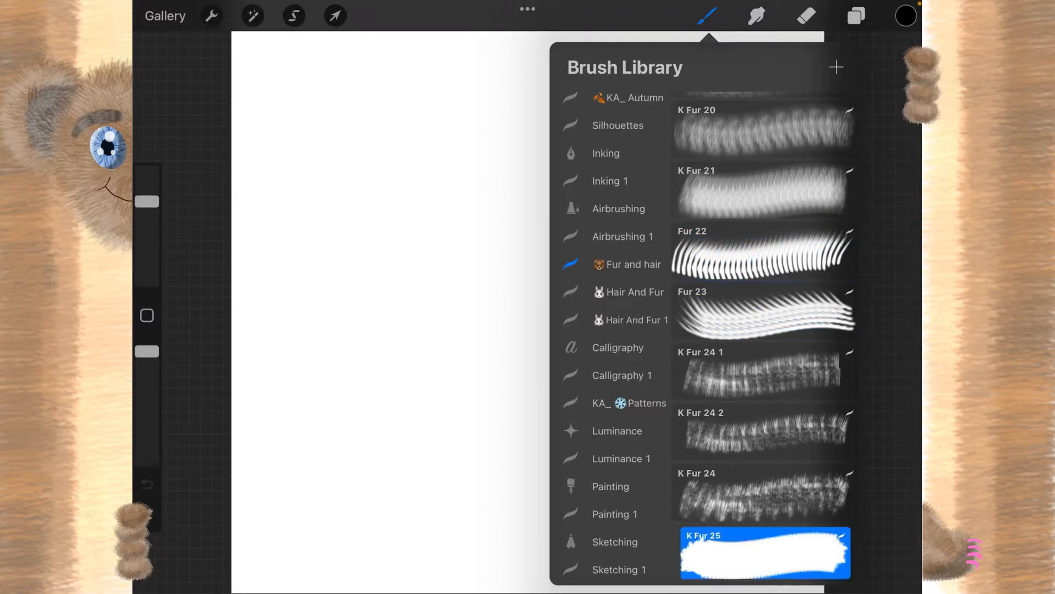
{"action": "scroll", "scroll_direction": "down", "scroll_amount": 3}
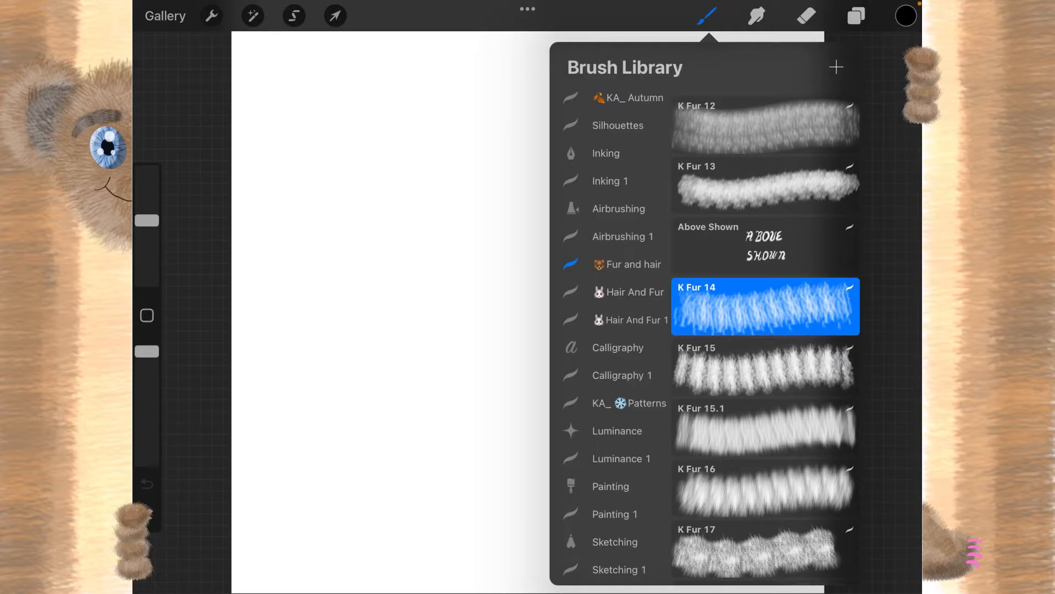
Bring up Brush Studio for K Fur 14 and view its shape properties
{"action": "double_click", "coordinate": [765, 307]}
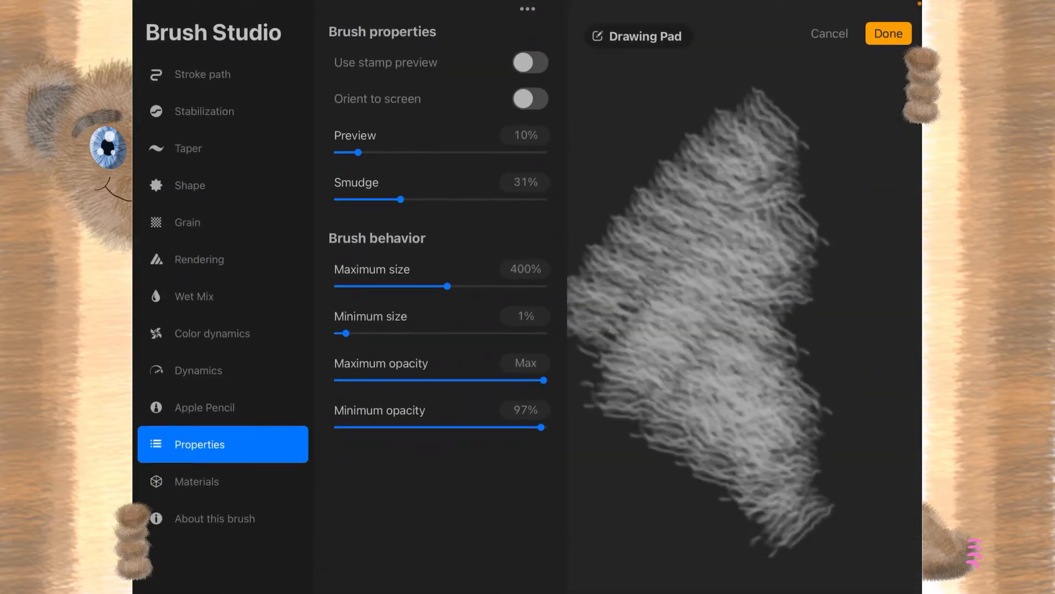
{"action": "left_click", "coordinate": [189, 185]}
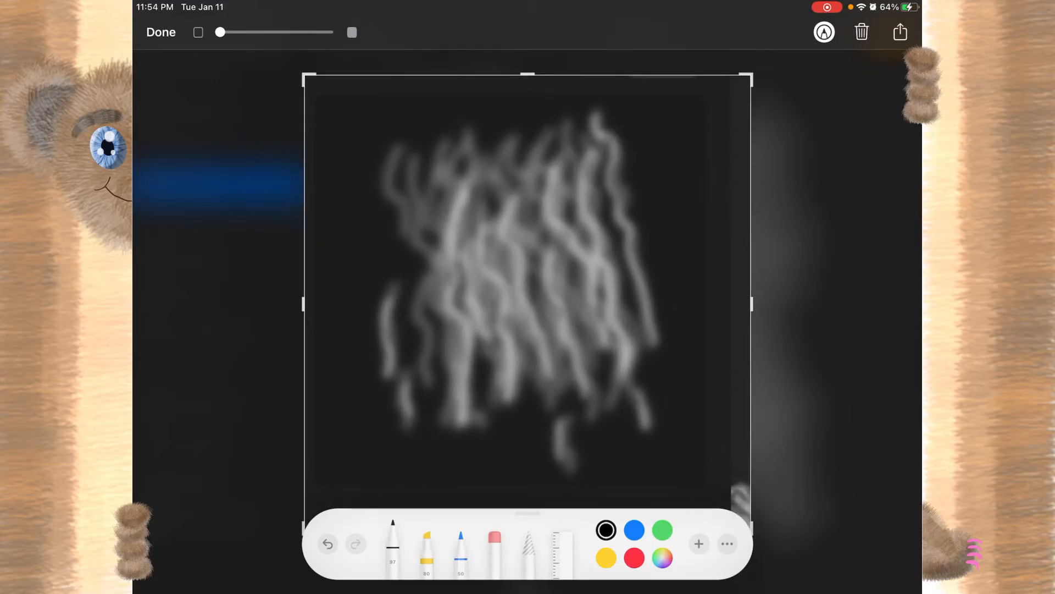
Sketch trial wavy strands over the fur shape in Markup, undoing stray strokes
{"action": "left_click", "coordinate": [393, 546]}
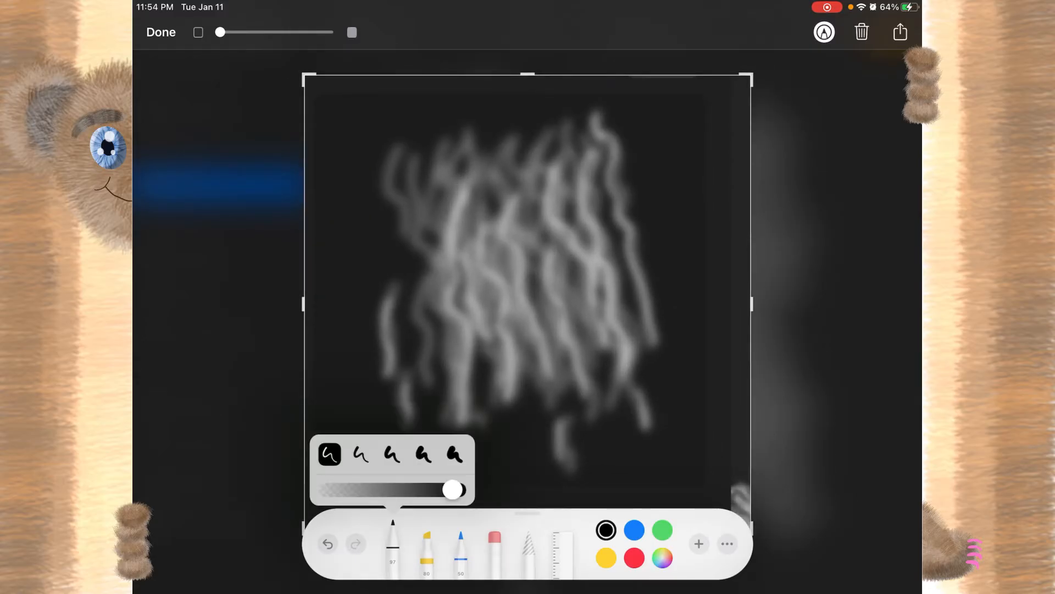
{"action": "left_click_drag", "start_coordinate": [595, 120], "coordinate": [618, 202]}
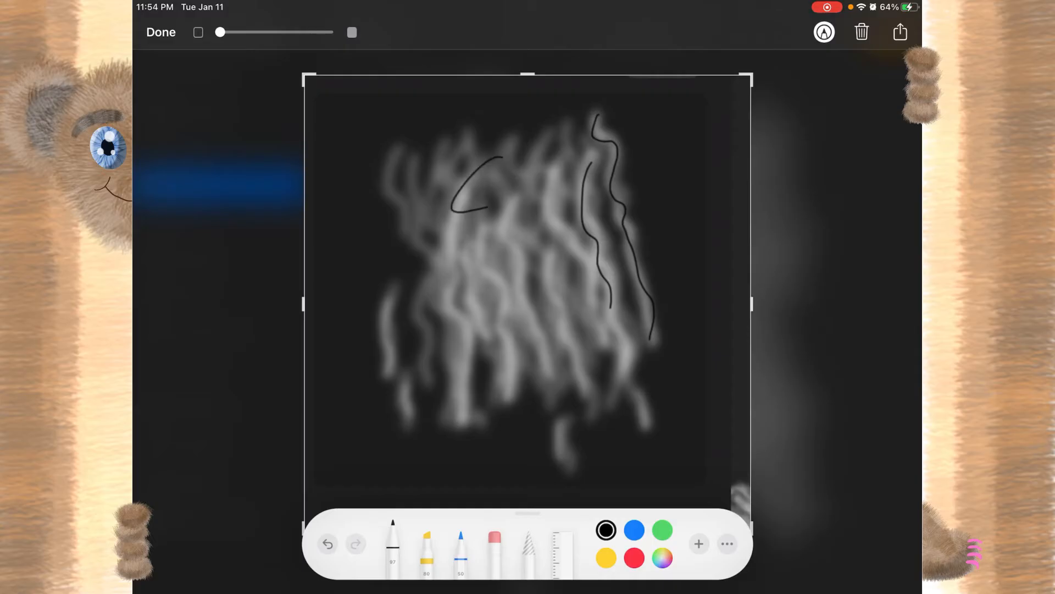
{"action": "left_click", "coordinate": [328, 544]}
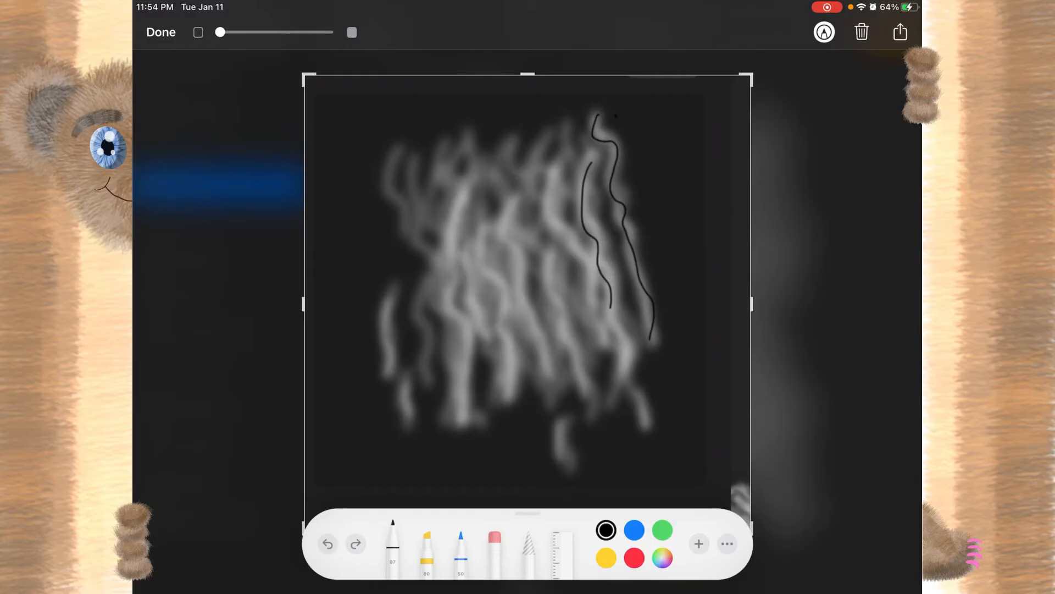
{"action": "left_click_drag", "start_coordinate": [551, 197], "coordinate": [574, 333]}
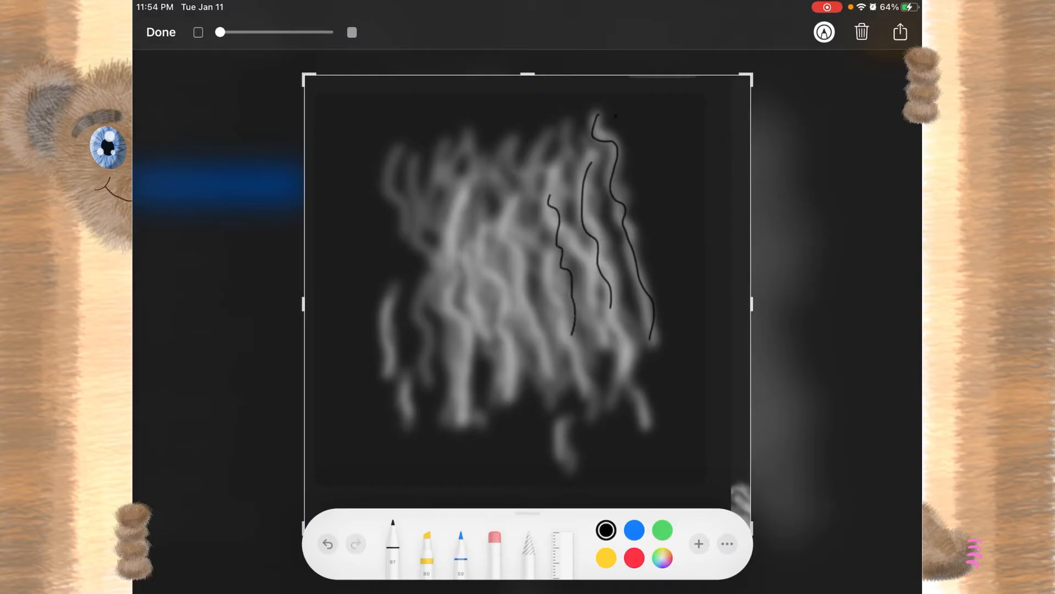
{"action": "left_click_drag", "start_coordinate": [475, 182], "coordinate": [485, 295]}
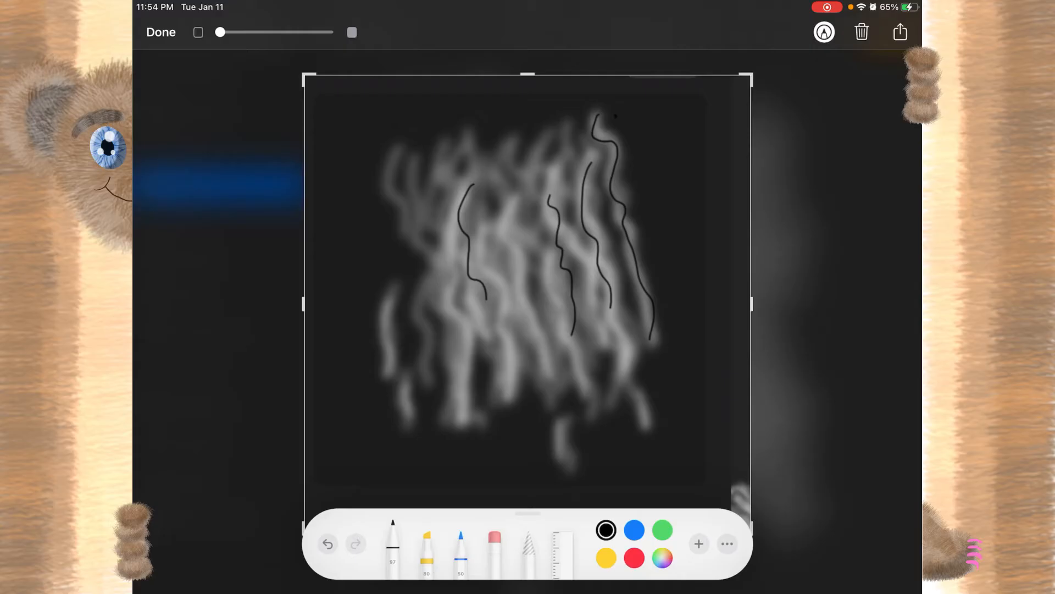
{"action": "left_click", "coordinate": [326, 544]}
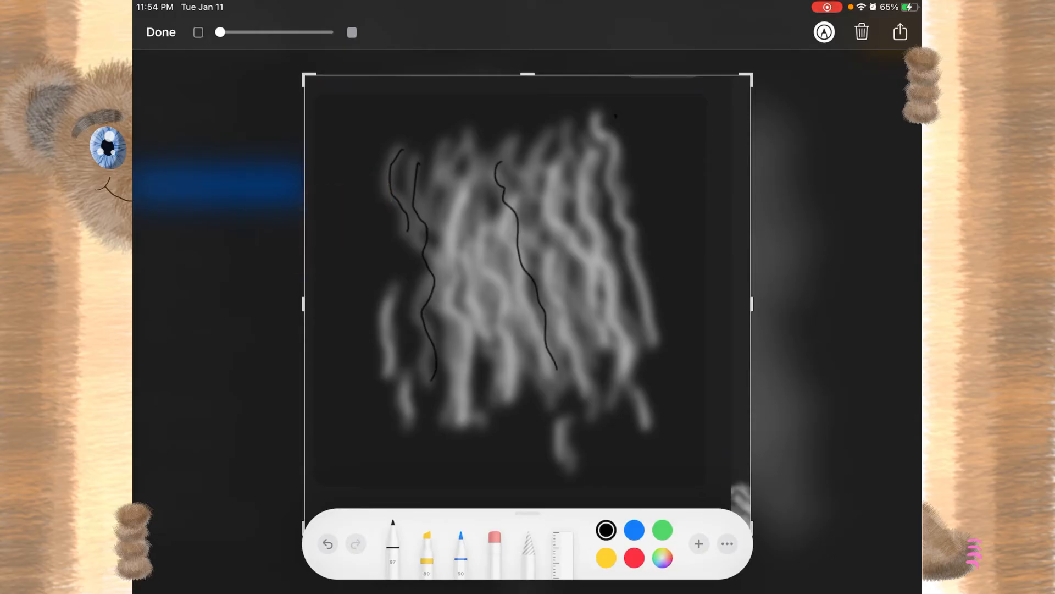
Trace final wavy strands across both halves of the shape and finish the markup
{"action": "left_click_drag", "start_coordinate": [460, 168], "coordinate": [458, 199]}
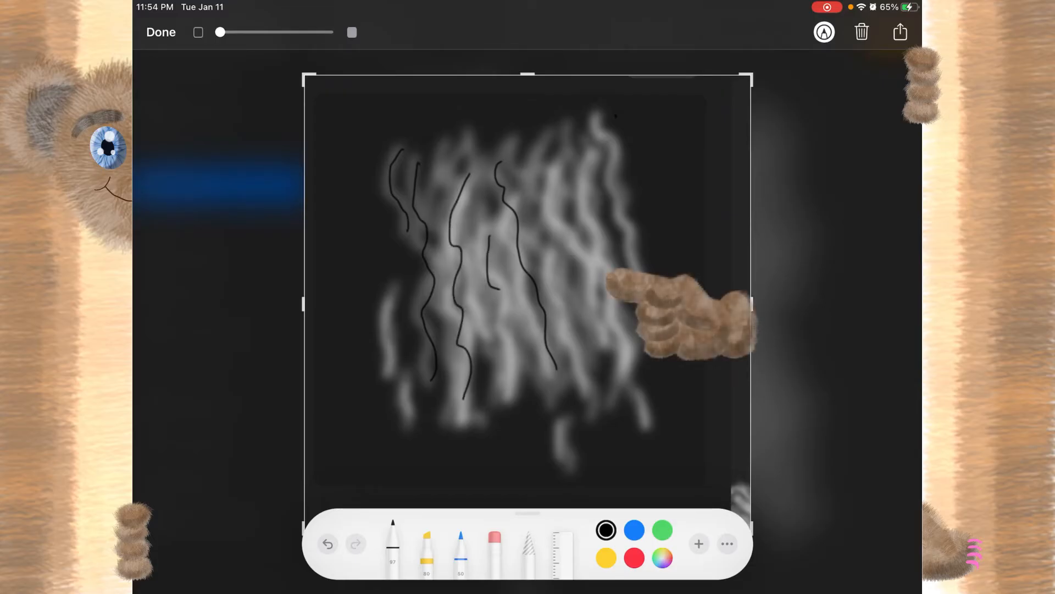
{"action": "left_click_drag", "start_coordinate": [569, 171], "coordinate": [612, 374]}
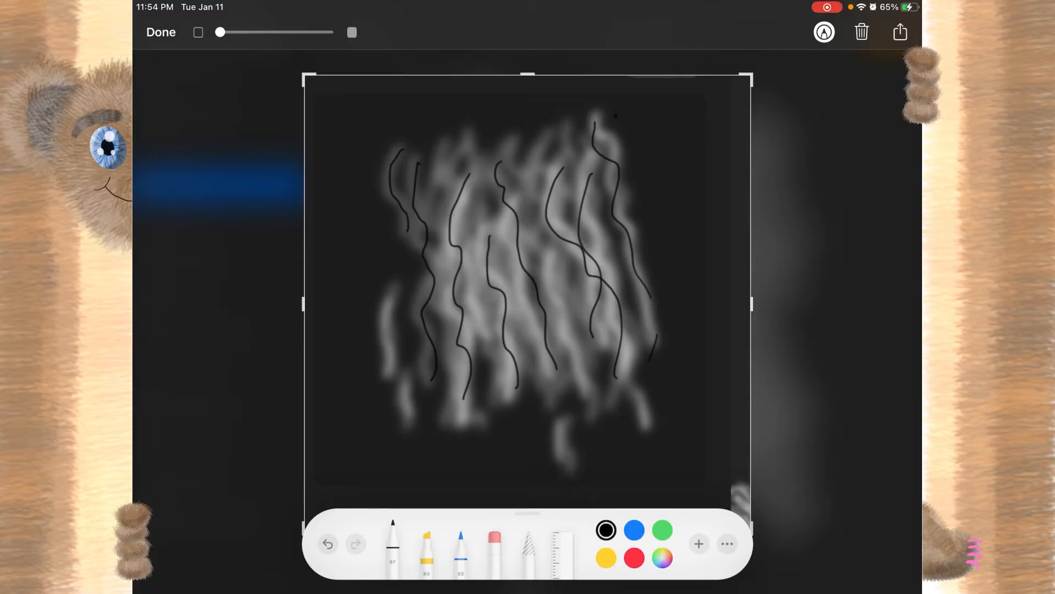
{"action": "left_click", "coordinate": [900, 32]}
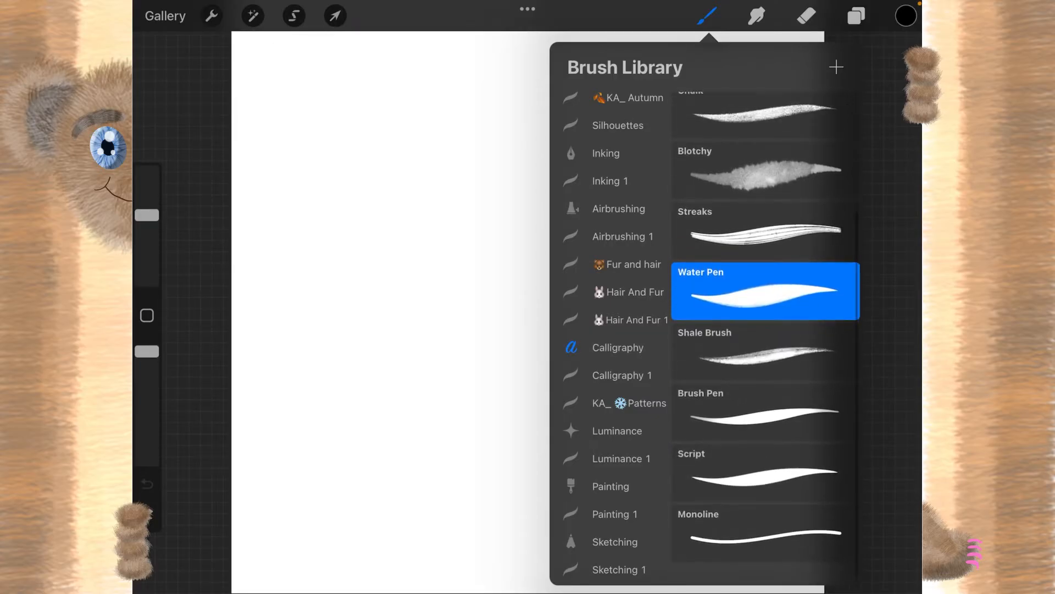
Switch to the Monoline brush and set the canvas background colour to black
{"action": "left_click", "coordinate": [766, 552]}
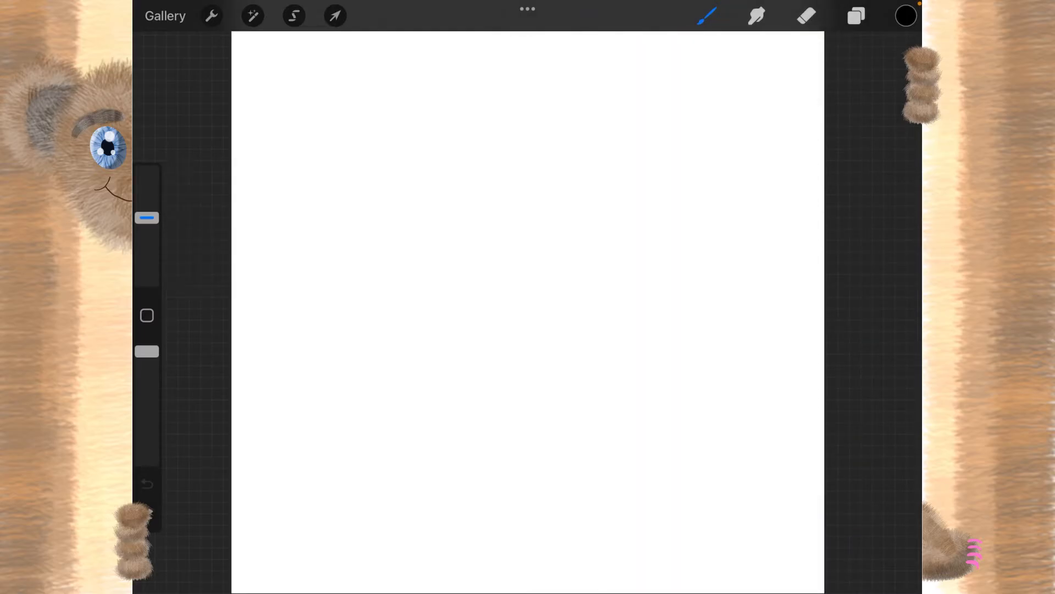
{"action": "left_click", "coordinate": [905, 16]}
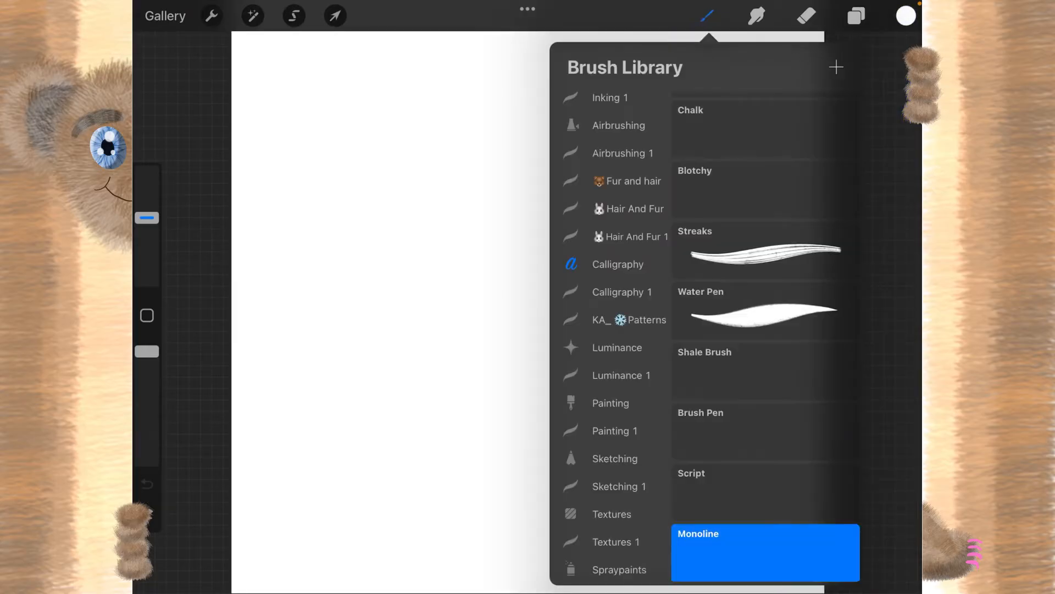
{"action": "left_click", "coordinate": [856, 15]}
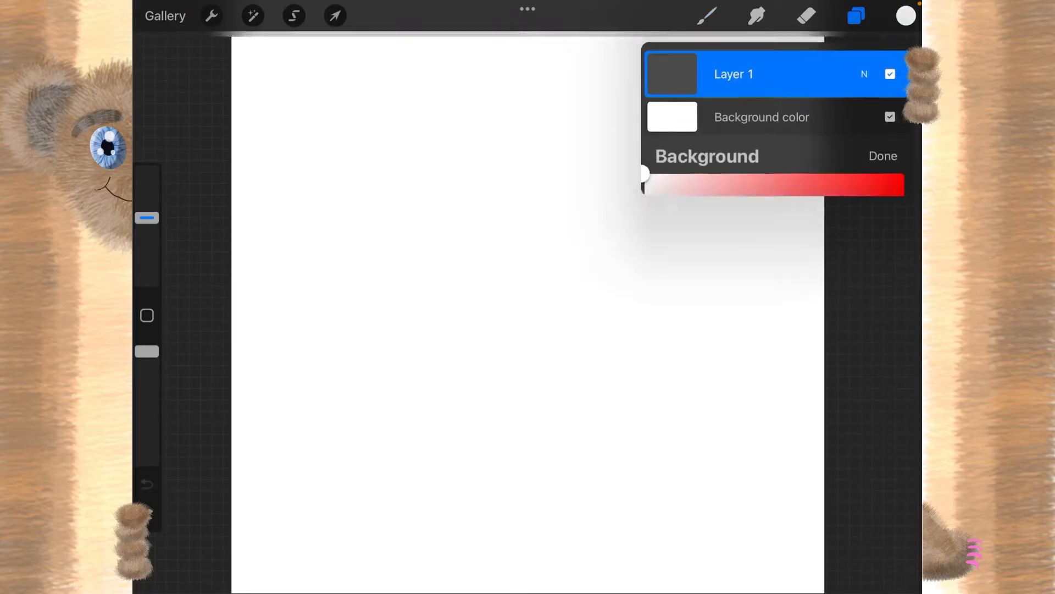
{"action": "left_click", "coordinate": [671, 116]}
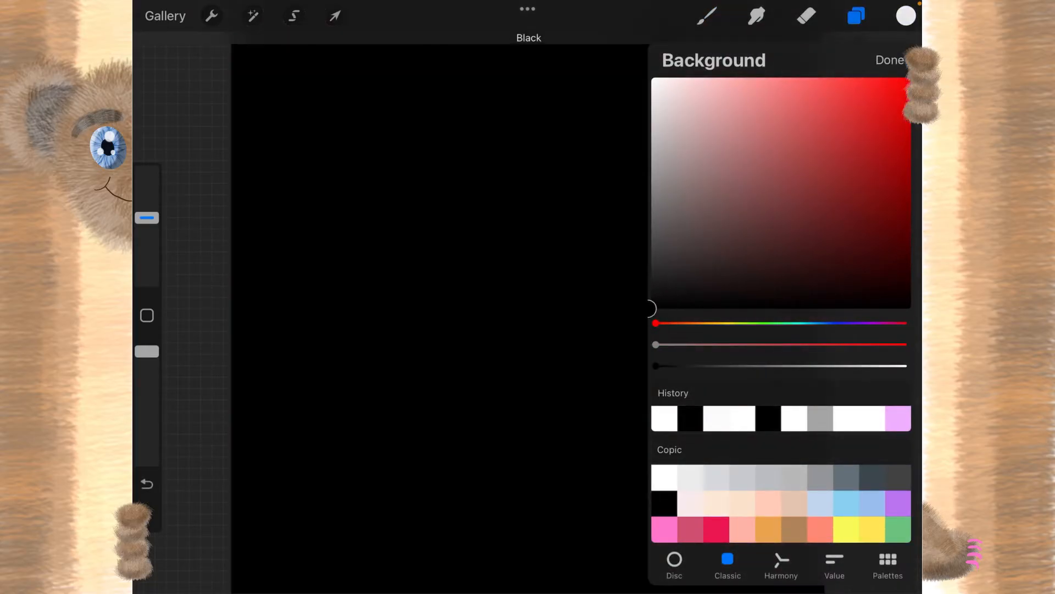
{"action": "left_click", "coordinate": [888, 60]}
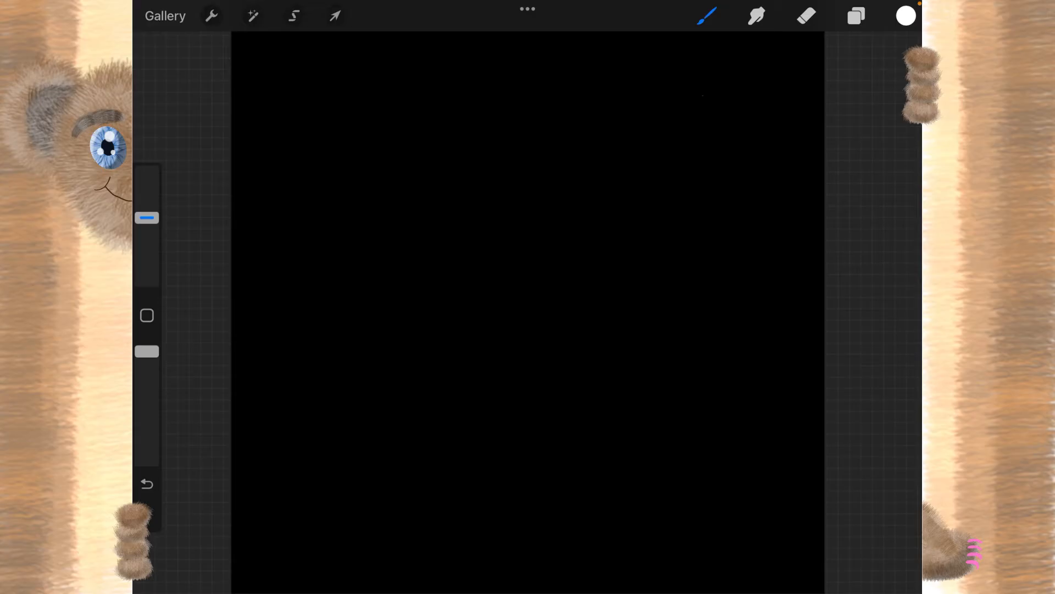
Fill the black canvas with many wavy white vertical strand strokes
{"action": "left_click_drag", "start_coordinate": [700, 97], "coordinate": [710, 367]}
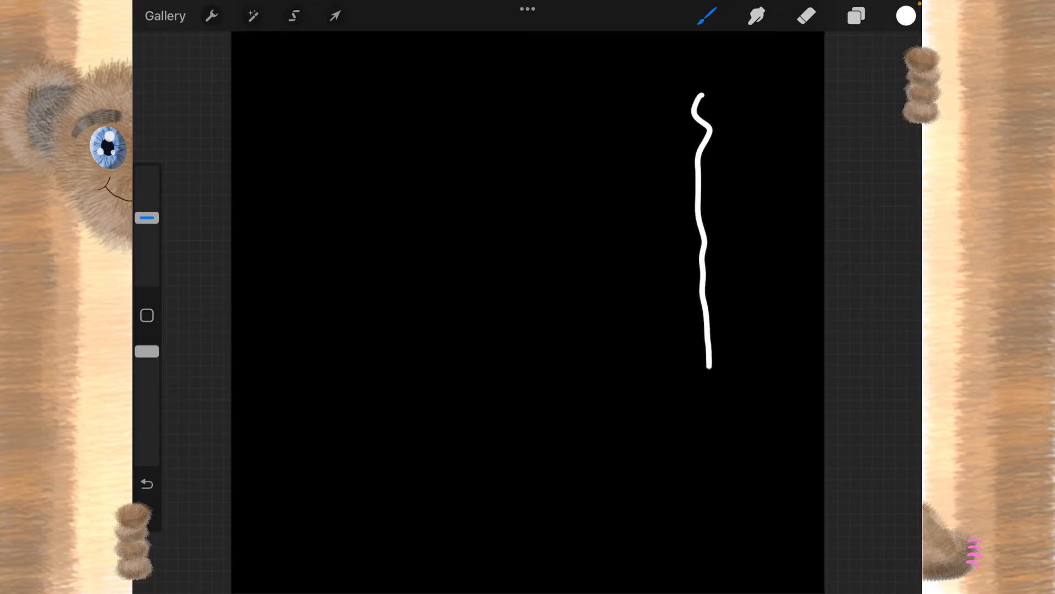
{"action": "left_click_drag", "start_coordinate": [619, 134], "coordinate": [616, 246]}
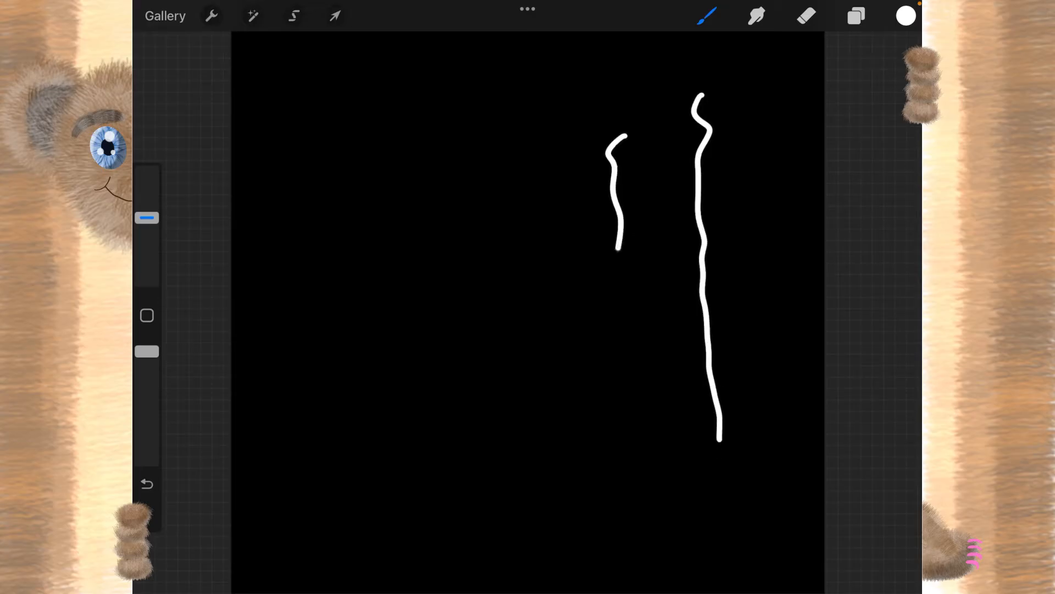
{"action": "left_click_drag", "start_coordinate": [514, 70], "coordinate": [521, 292]}
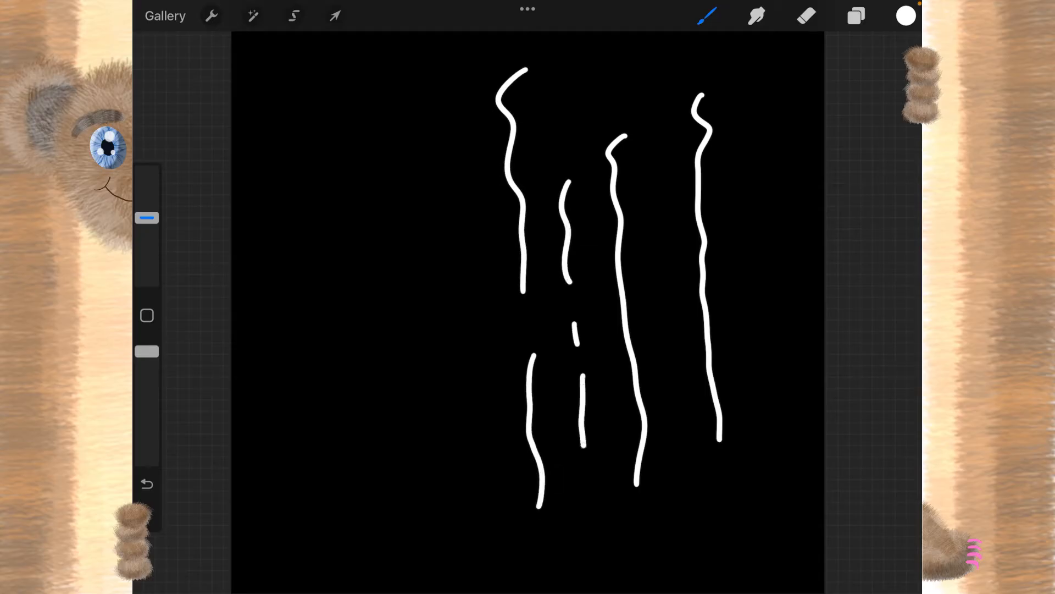
{"action": "left_click_drag", "start_coordinate": [421, 92], "coordinate": [447, 340]}
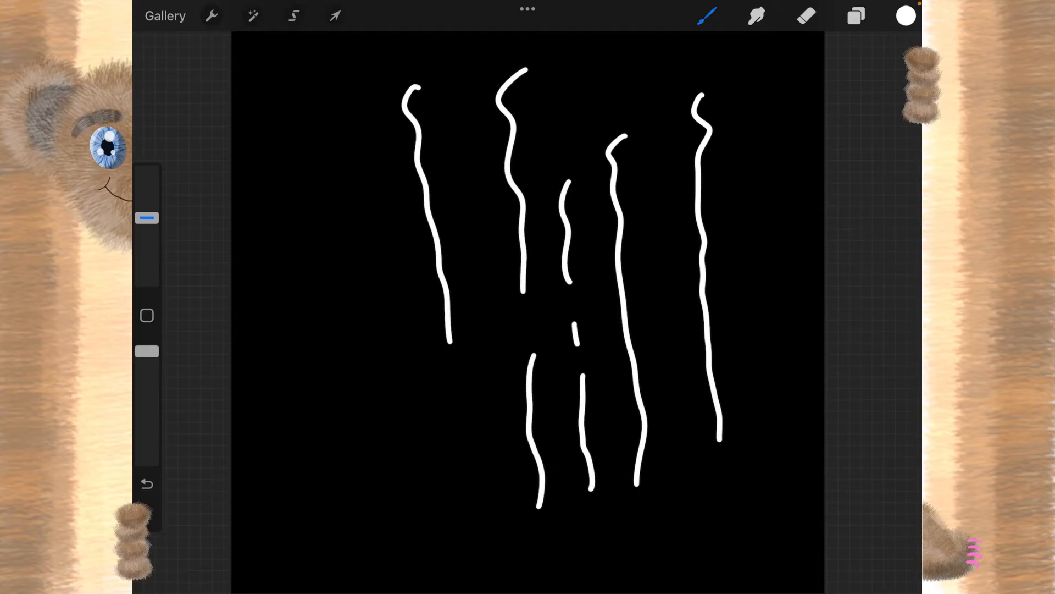
{"action": "left_click_drag", "start_coordinate": [361, 161], "coordinate": [394, 418]}
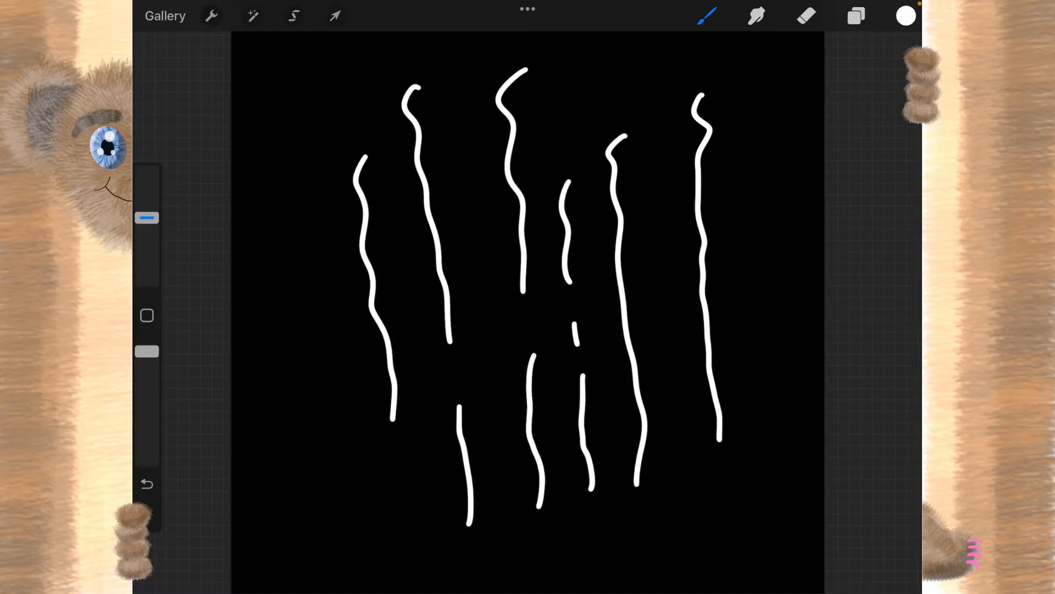
{"action": "left_click_drag", "start_coordinate": [330, 74], "coordinate": [330, 445]}
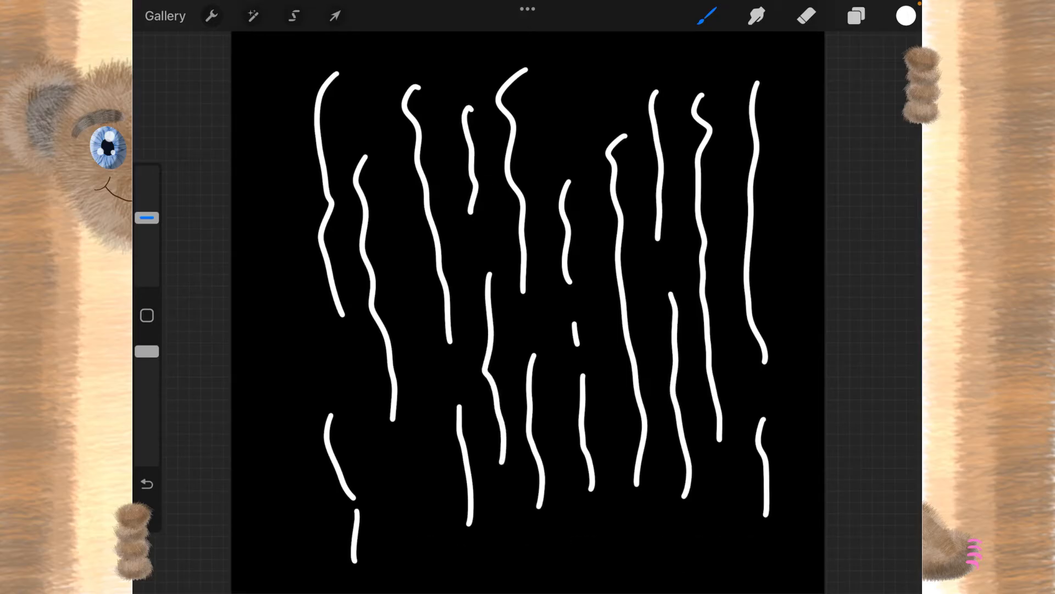
{"action": "left_click_drag", "start_coordinate": [589, 73], "coordinate": [591, 299]}
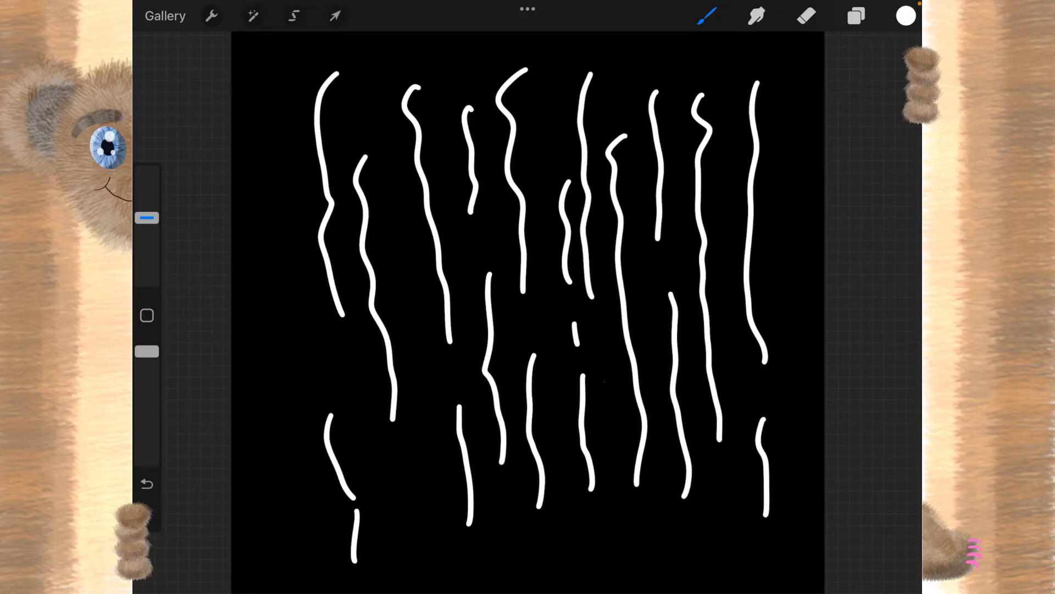
{"action": "left_click_drag", "start_coordinate": [602, 374], "coordinate": [606, 425]}
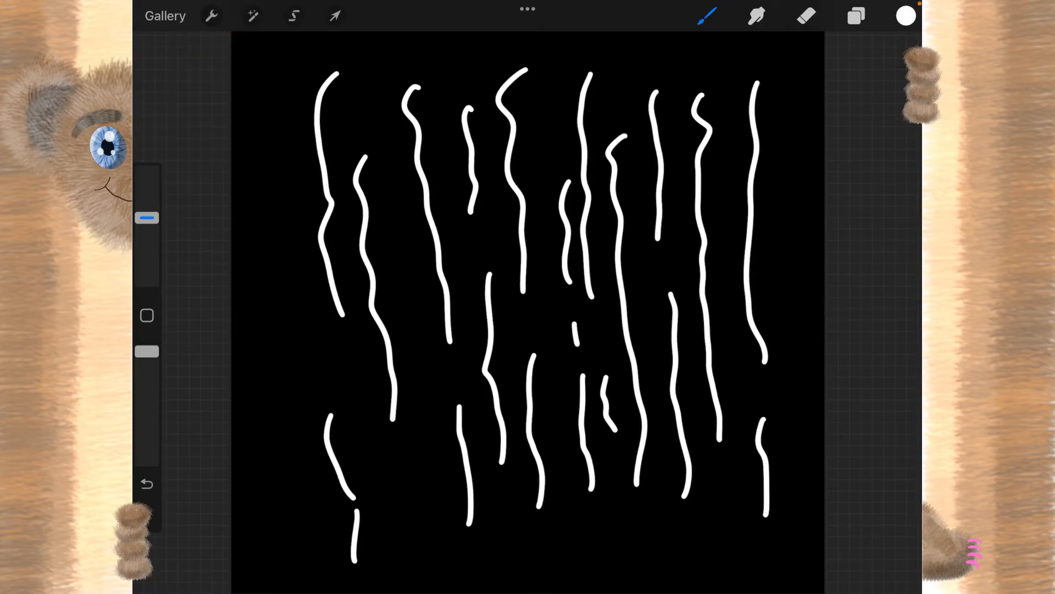
{"action": "left_click", "coordinate": [253, 15]}
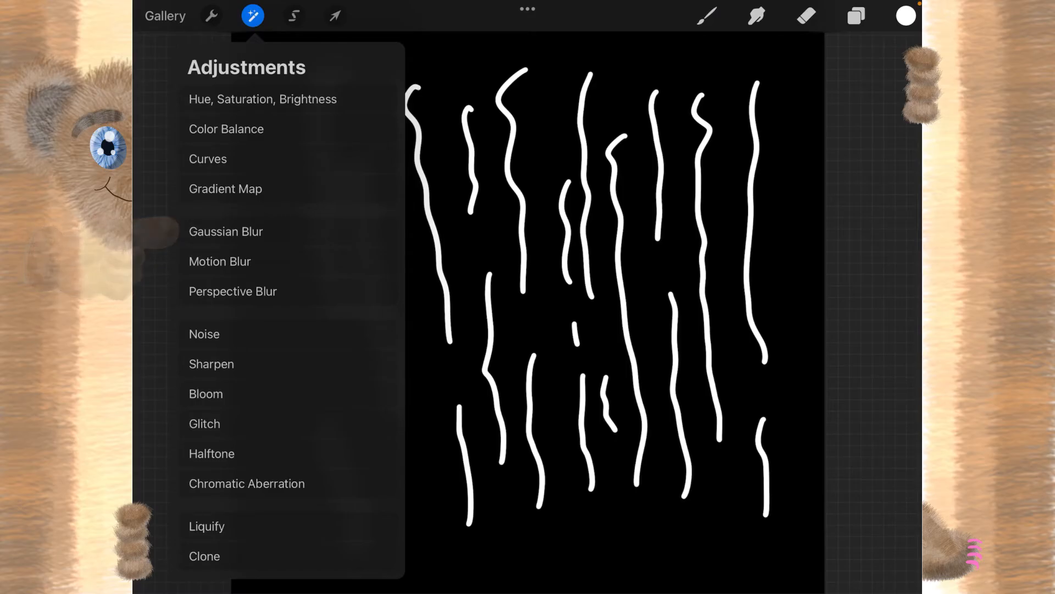
Apply a 10% Gaussian Blur to soften the white strands into grey haze
{"action": "left_click", "coordinate": [225, 231]}
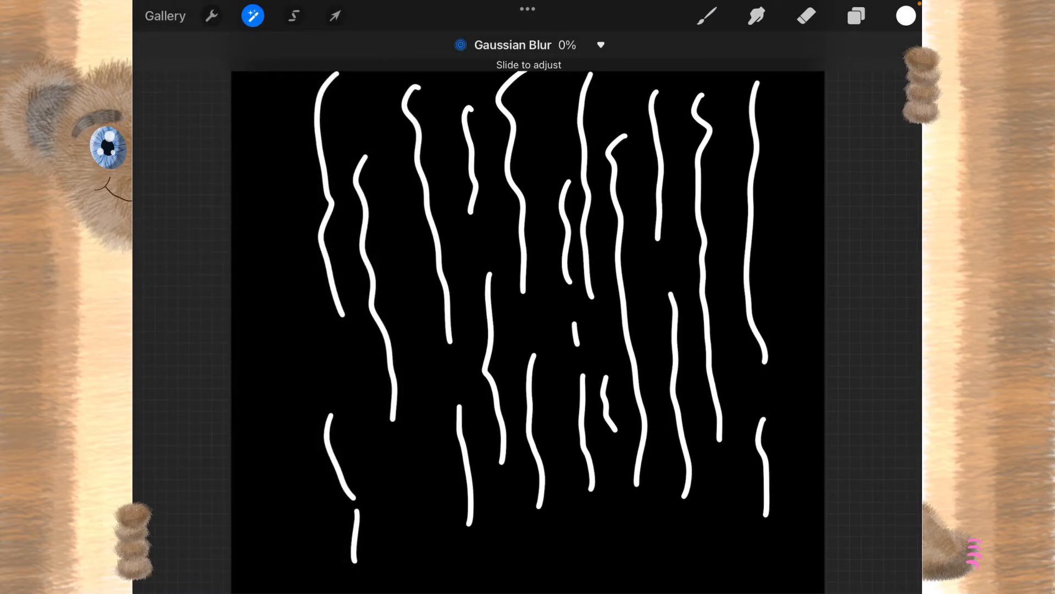
{"action": "left_click_drag", "start_coordinate": [141, 65], "coordinate": [159, 65]}
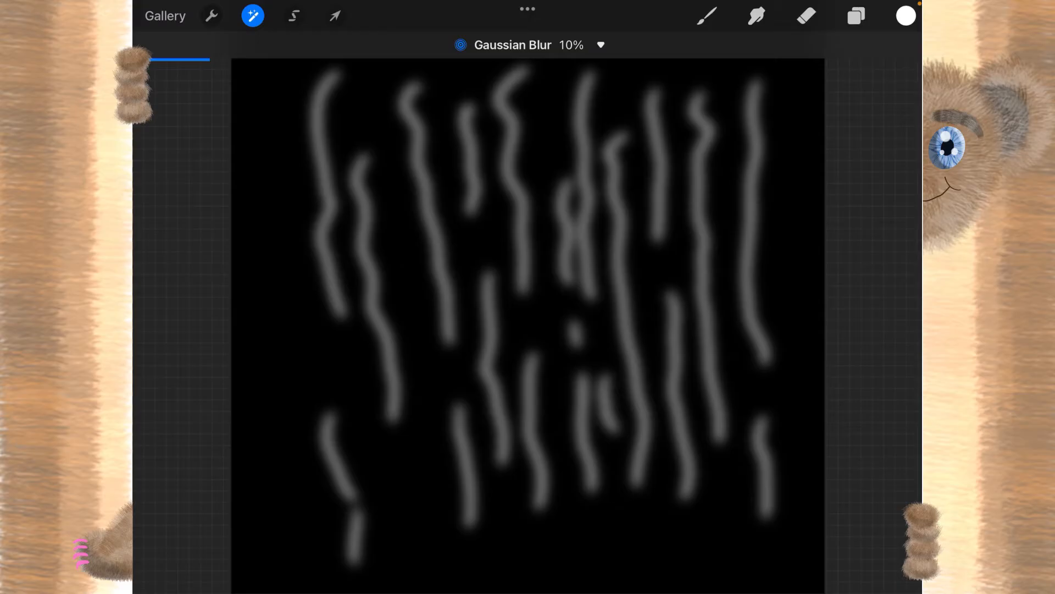
{"action": "left_click", "coordinate": [706, 15]}
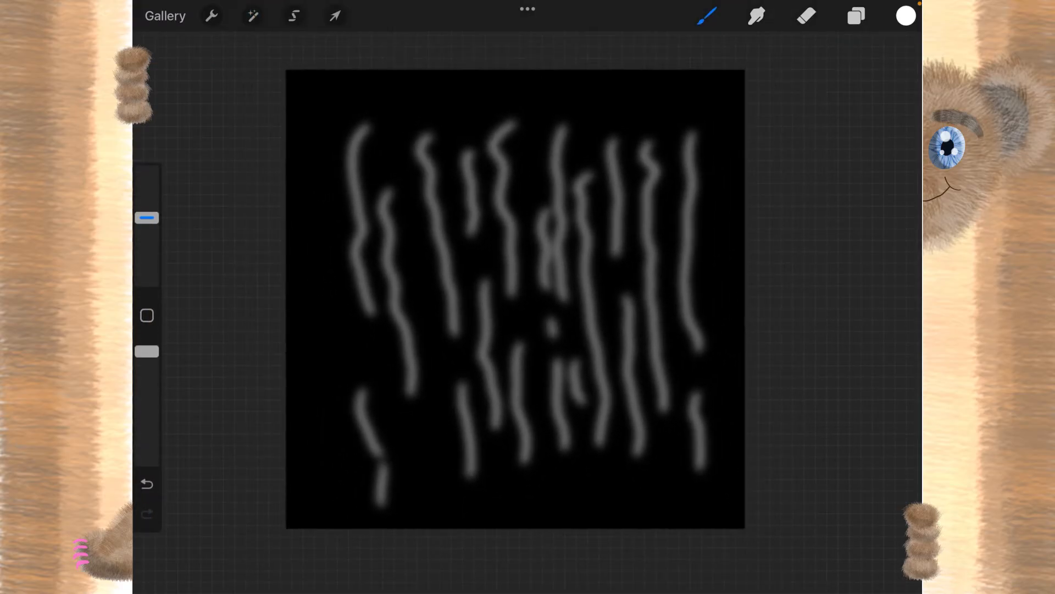
Draw a fresh set of crisp wavy white strands over the blurred lines
{"action": "left_click_drag", "start_coordinate": [652, 120], "coordinate": [676, 368]}
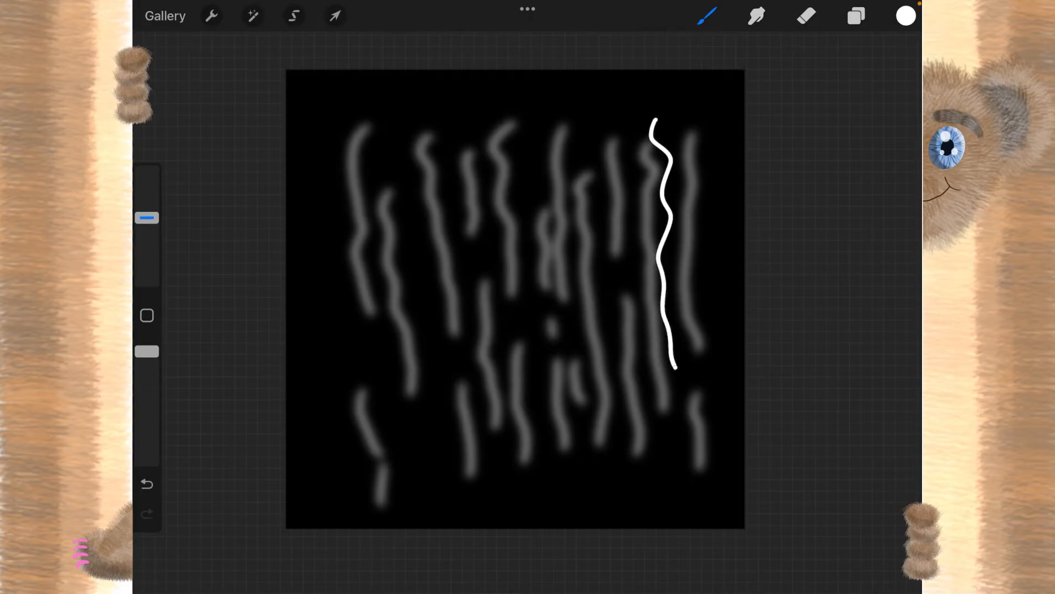
{"action": "left_click_drag", "start_coordinate": [623, 142], "coordinate": [629, 438]}
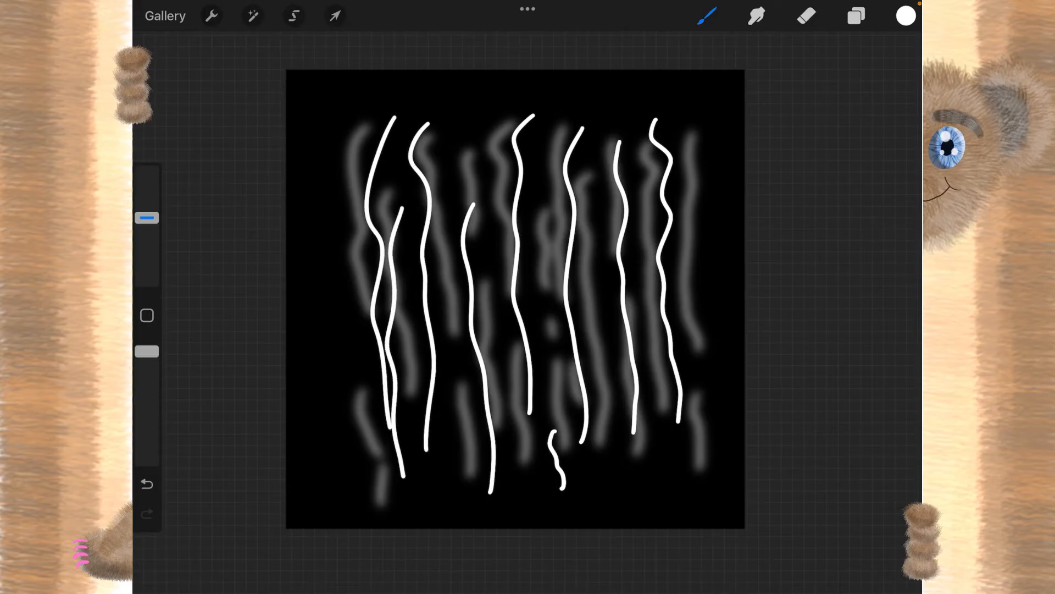
{"action": "left_click_drag", "start_coordinate": [606, 114], "coordinate": [596, 421]}
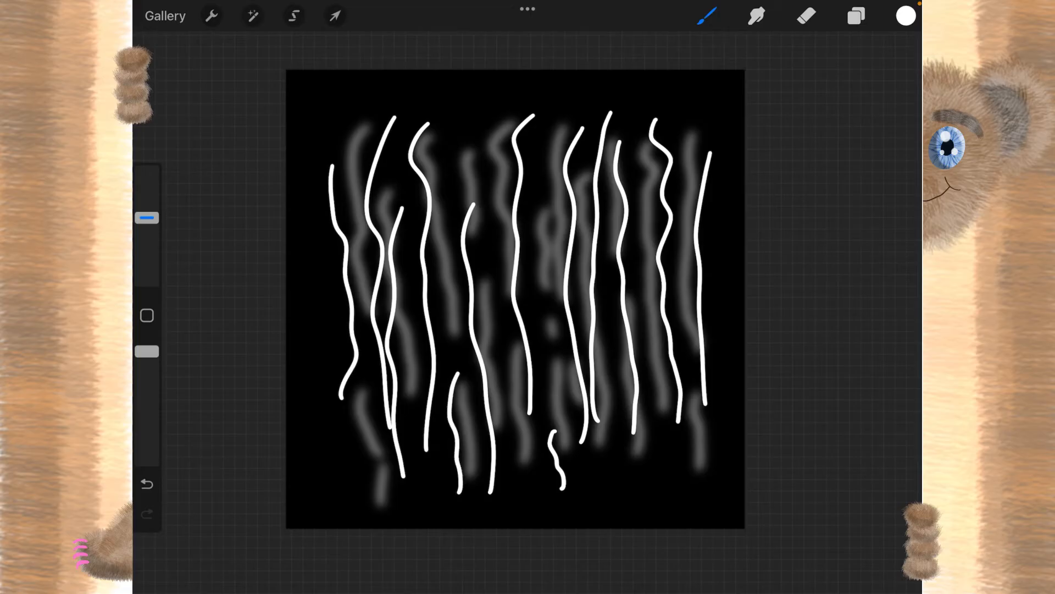
{"action": "left_click_drag", "start_coordinate": [495, 118], "coordinate": [488, 242]}
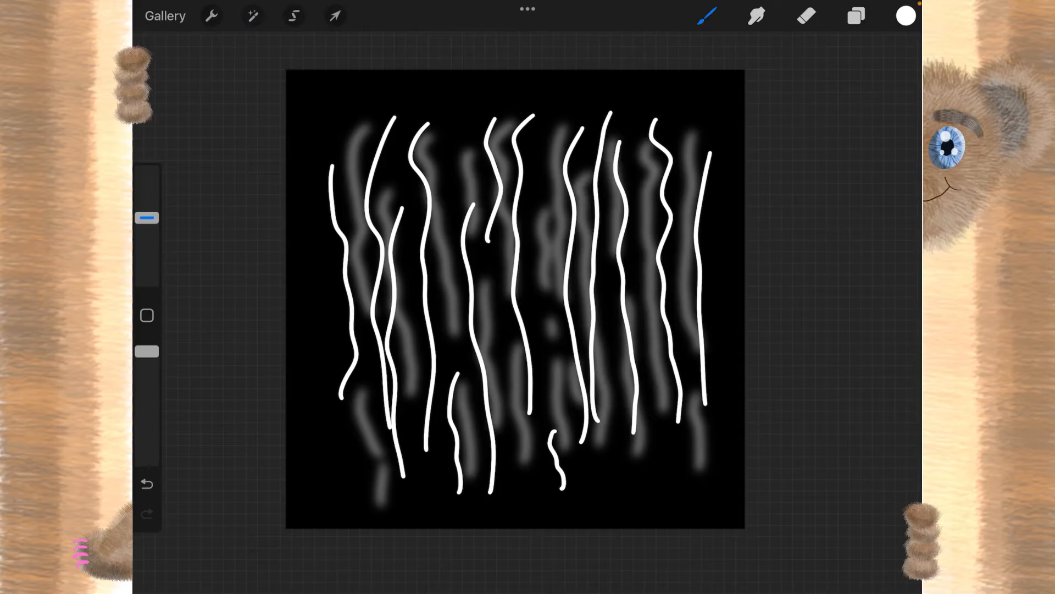
Blur the new strands with a 10% Gaussian Blur so they merge into the haze
{"action": "left_click", "coordinate": [253, 16]}
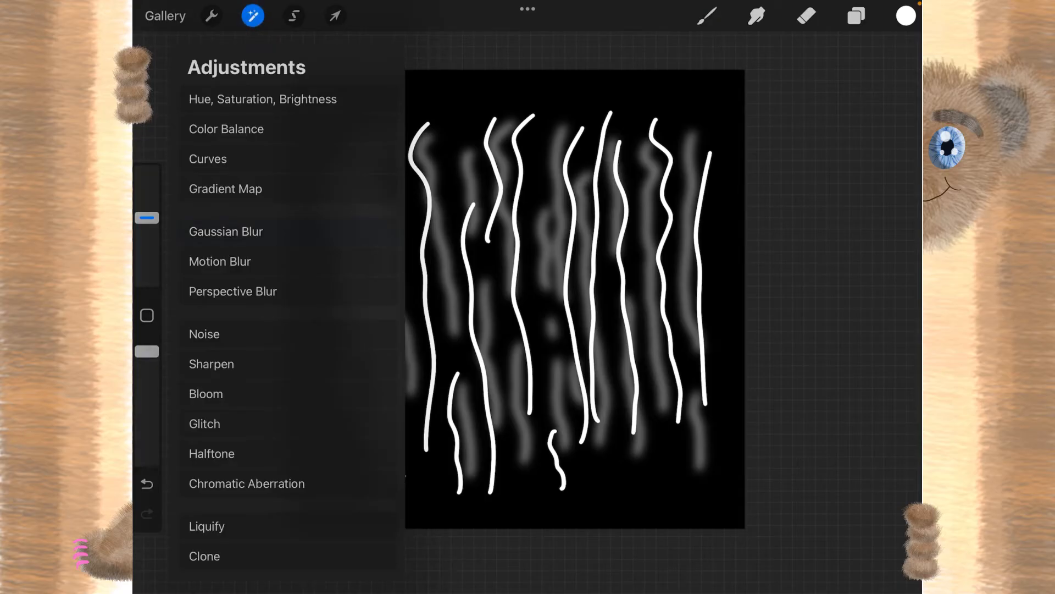
{"action": "left_click", "coordinate": [225, 230]}
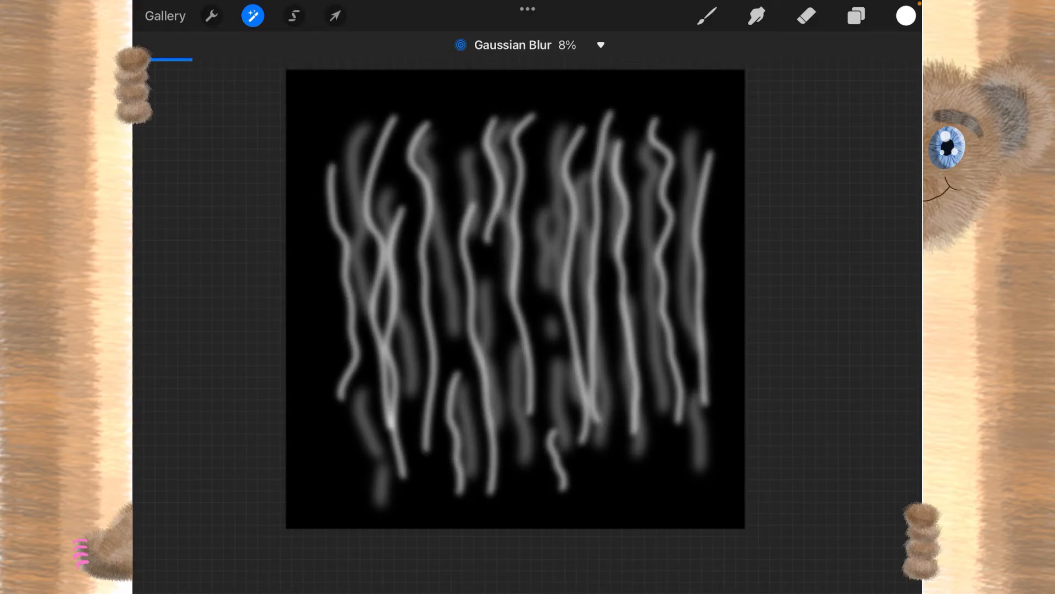
{"action": "left_click_drag", "start_coordinate": [181, 59], "coordinate": [213, 59]}
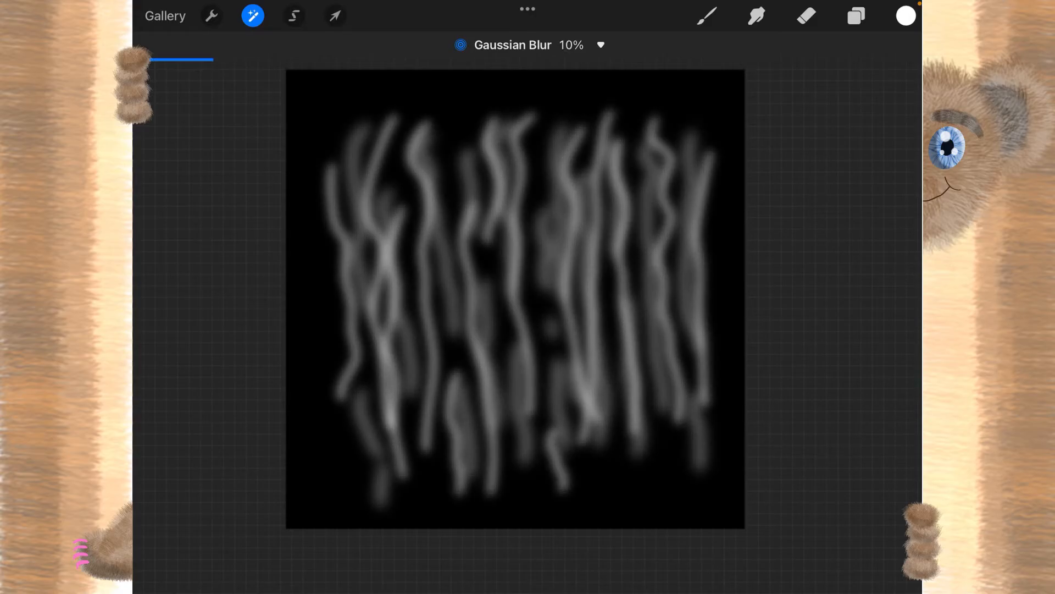
{"action": "left_click", "coordinate": [707, 15]}
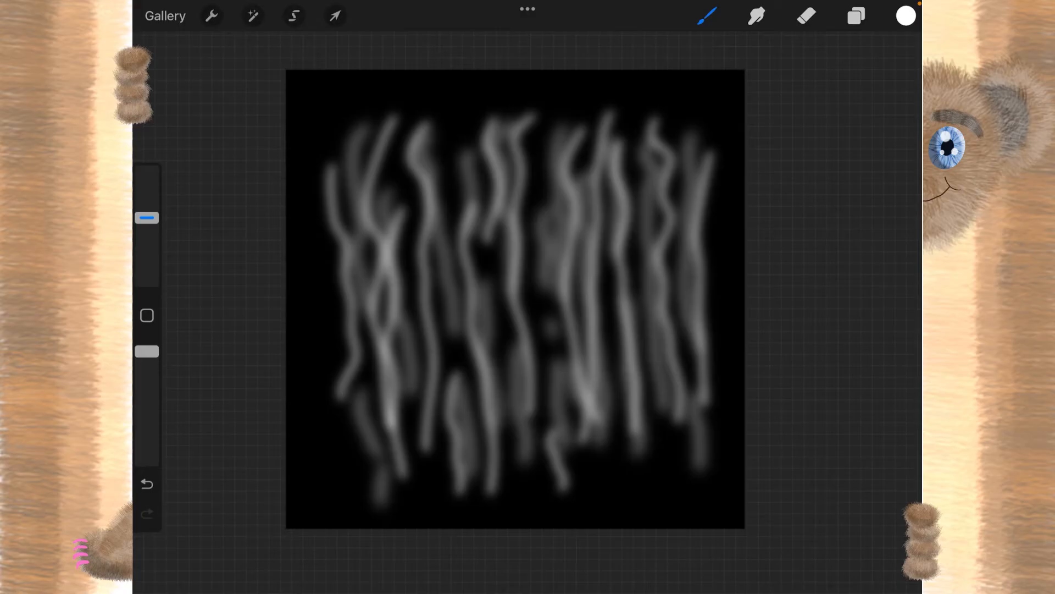
{"action": "left_click", "coordinate": [707, 16]}
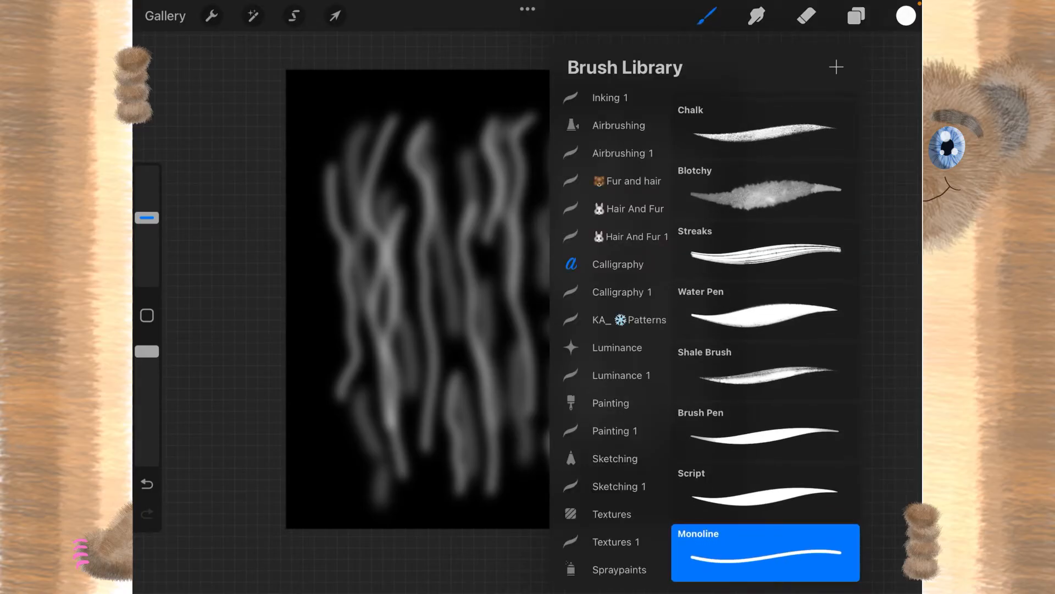
Hide Layer 1 with the blurred strokes and bring up the brush's Brush Studio
{"action": "left_click", "coordinate": [628, 208]}
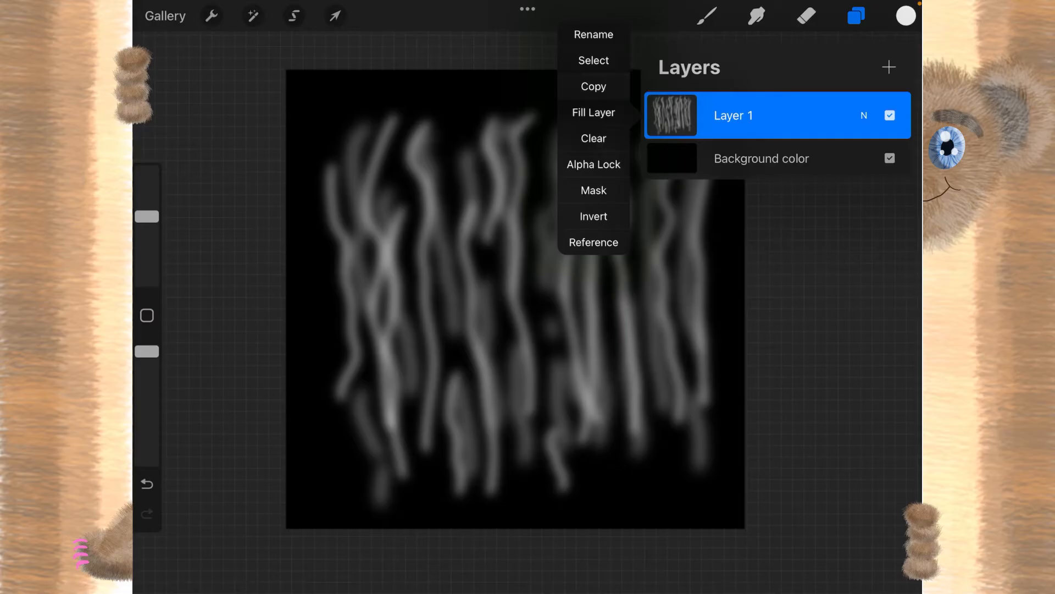
{"action": "left_click", "coordinate": [890, 115]}
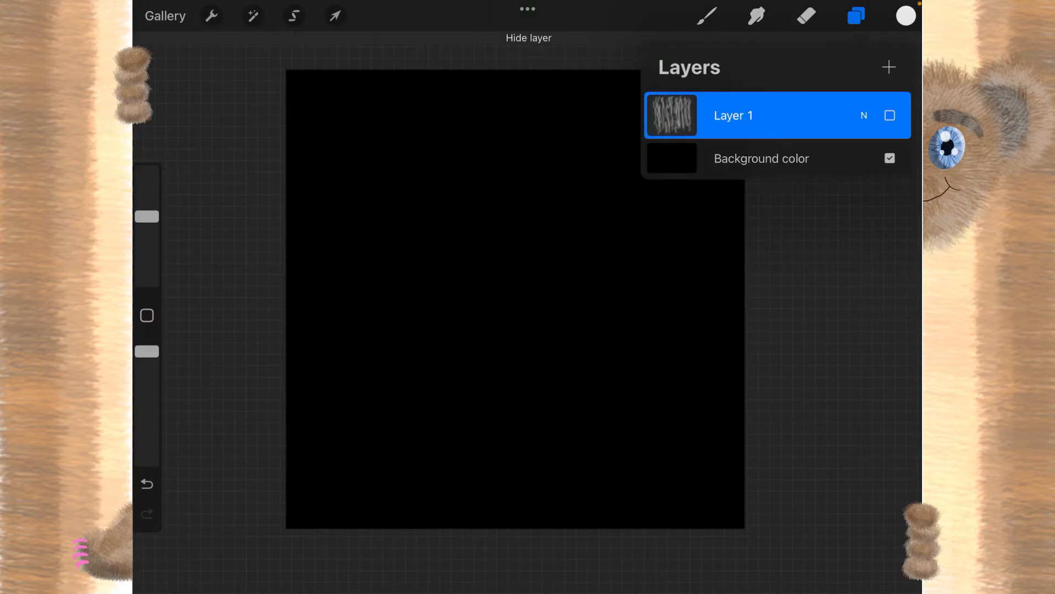
{"action": "left_click", "coordinate": [705, 16]}
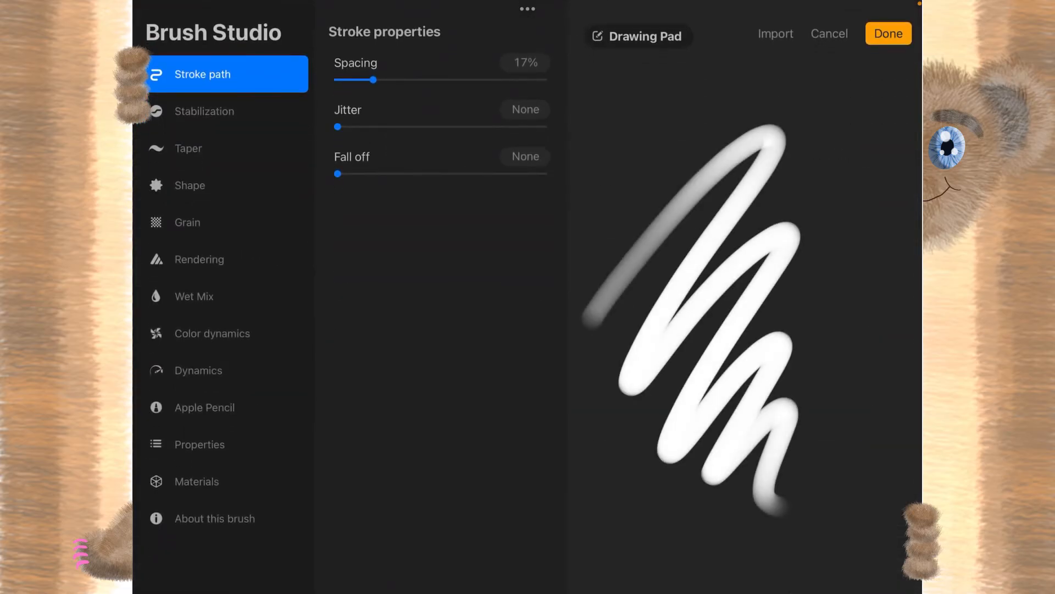
Use the strand image as brush shape and set Rotation fully to Follow stroke
{"action": "left_click", "coordinate": [189, 185]}
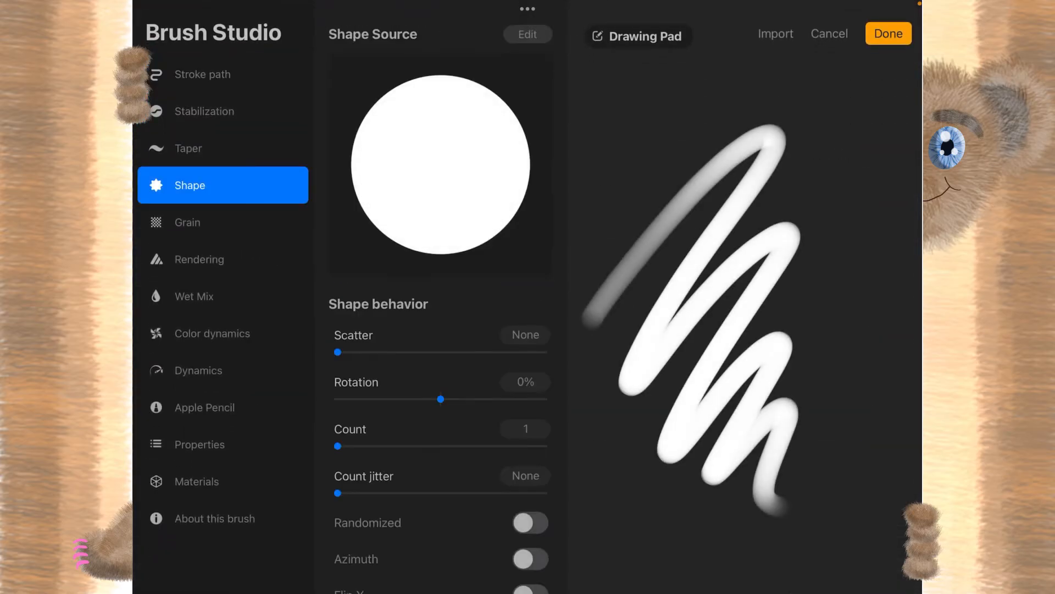
{"action": "left_click", "coordinate": [528, 34]}
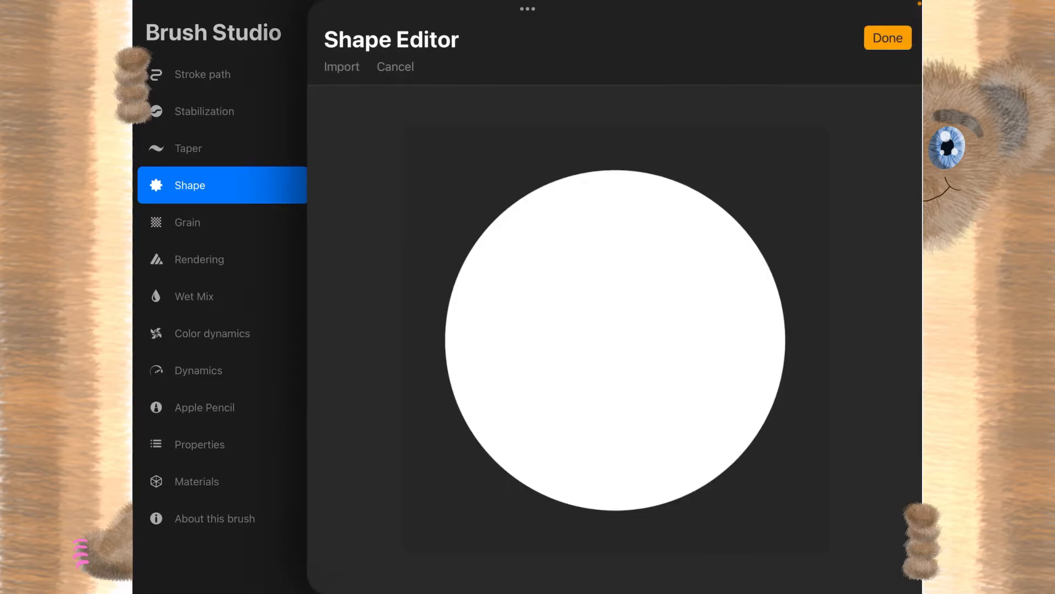
{"action": "left_click", "coordinate": [341, 66]}
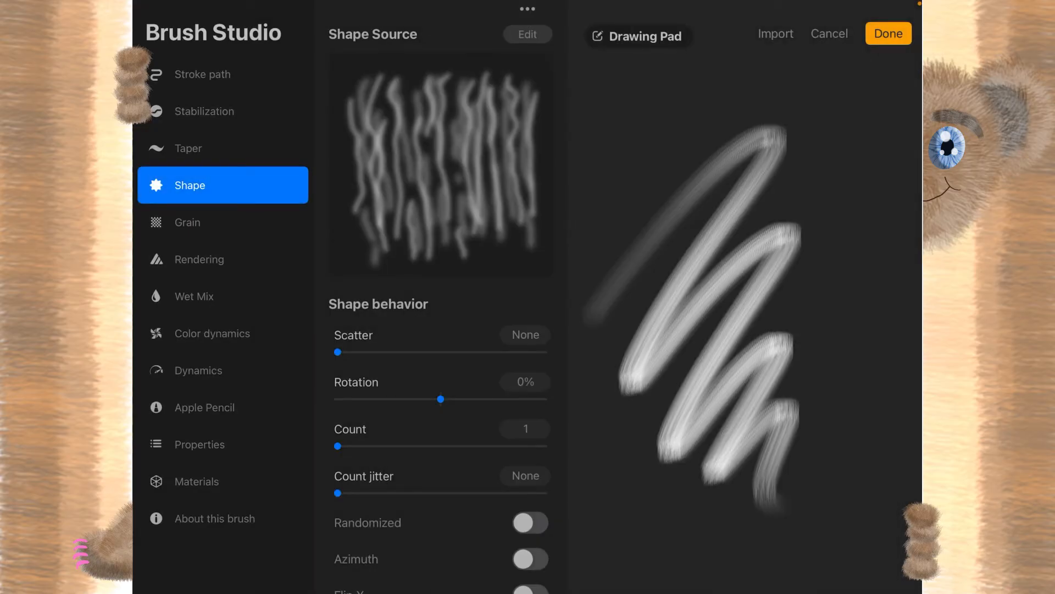
{"action": "left_click_drag", "start_coordinate": [441, 398], "coordinate": [545, 398]}
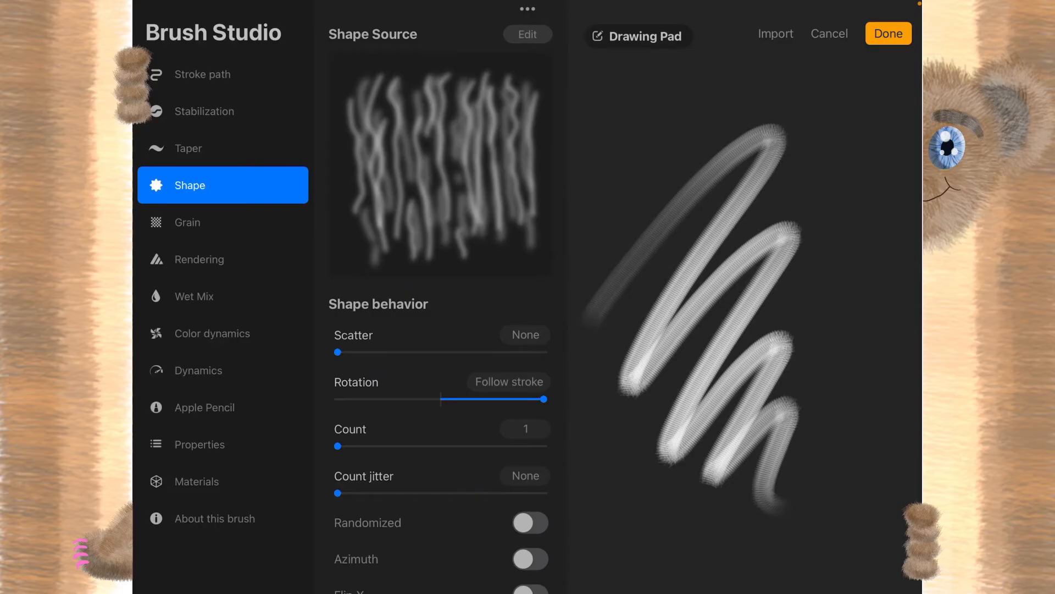
{"action": "left_click", "coordinate": [205, 407]}
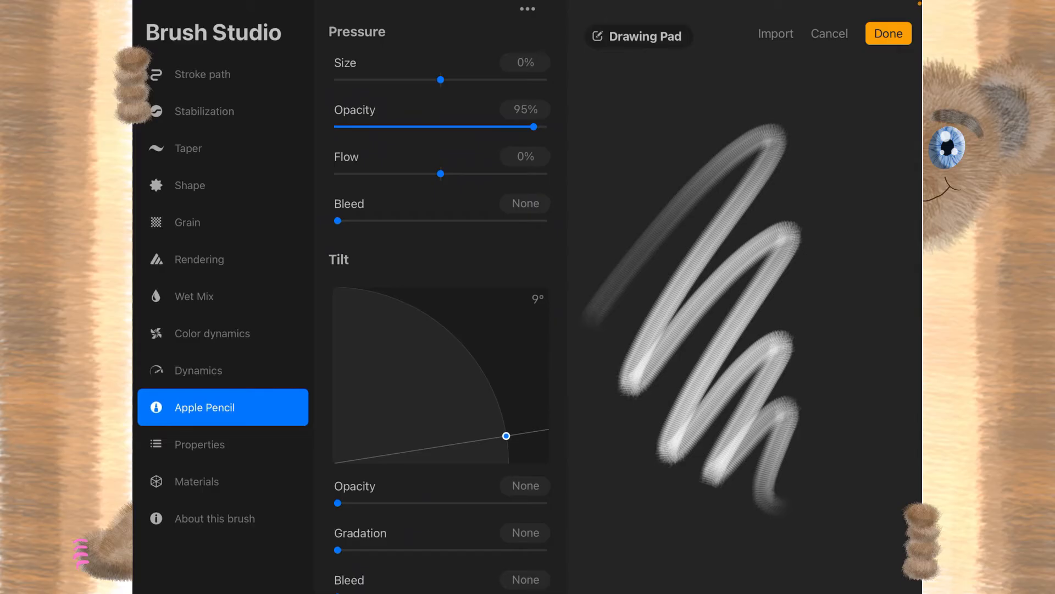
Set Pressure Opacity to None, Orient to screen off and Maximum size 400%, then save the brush
{"action": "left_click_drag", "start_coordinate": [539, 126], "coordinate": [336, 127]}
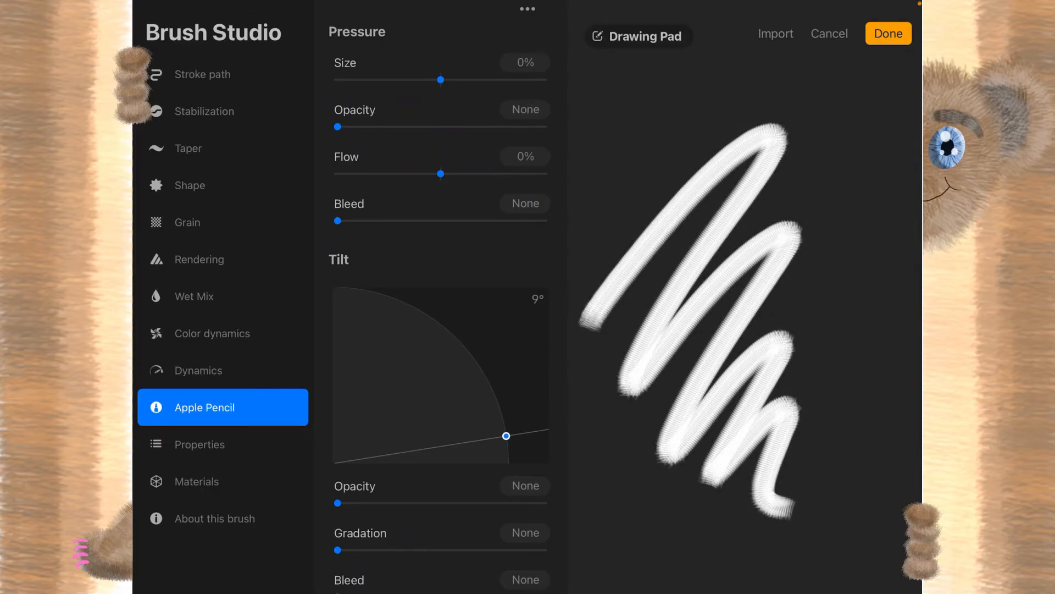
{"action": "left_click", "coordinate": [199, 444]}
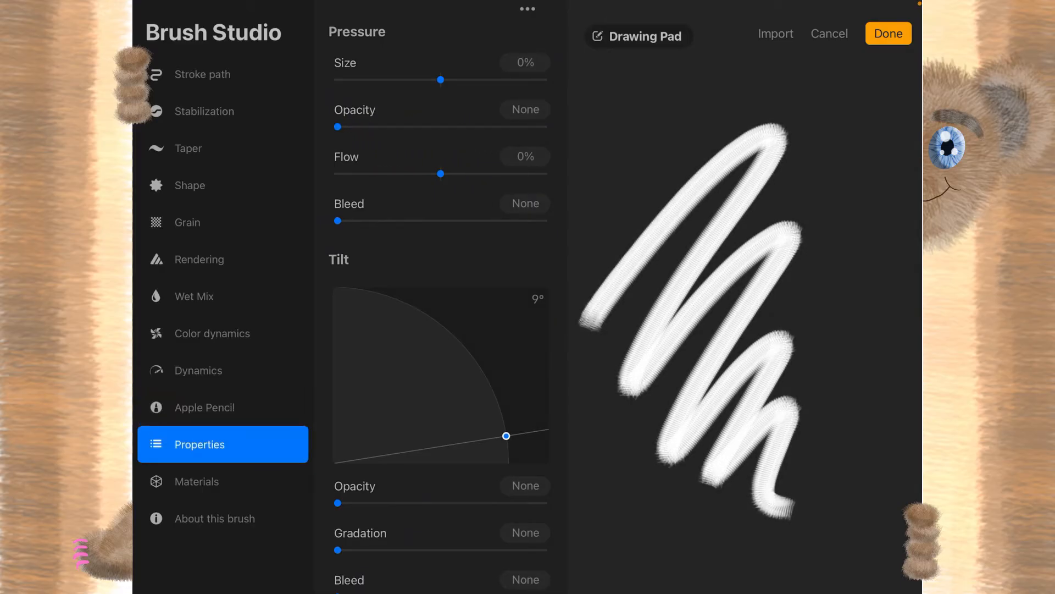
{"action": "scroll", "scroll_direction": "down", "scroll_amount": 3}
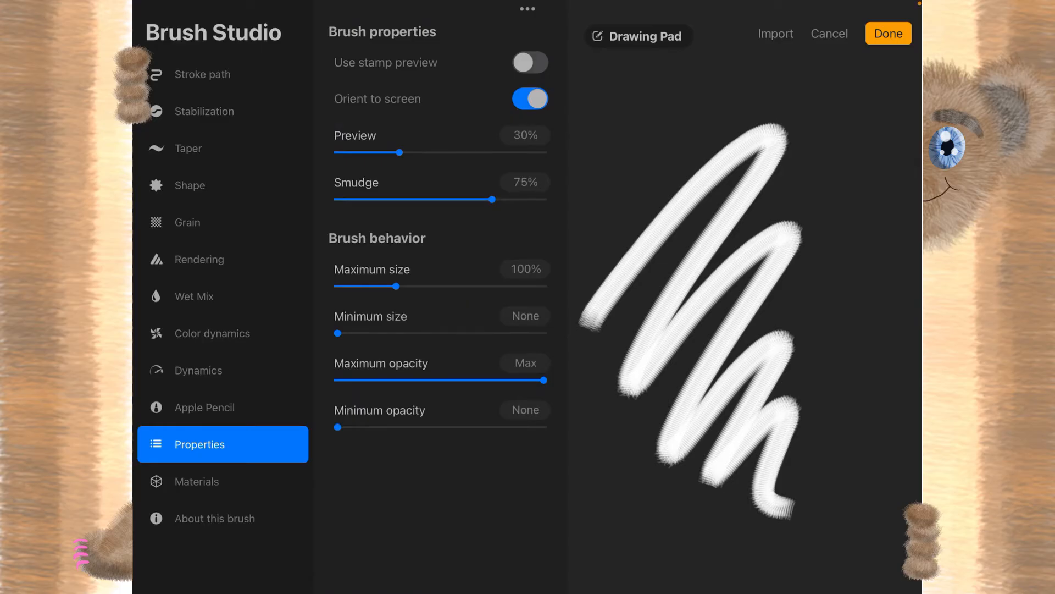
{"action": "left_click", "coordinate": [530, 99]}
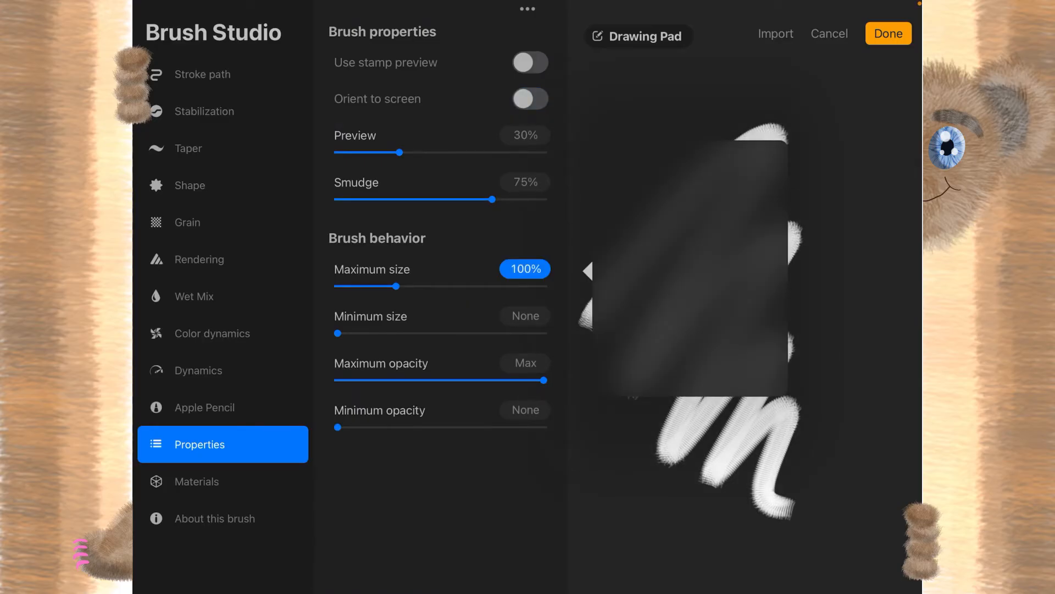
{"action": "left_click", "coordinate": [524, 268]}
{"action": "type", "text": "400"}
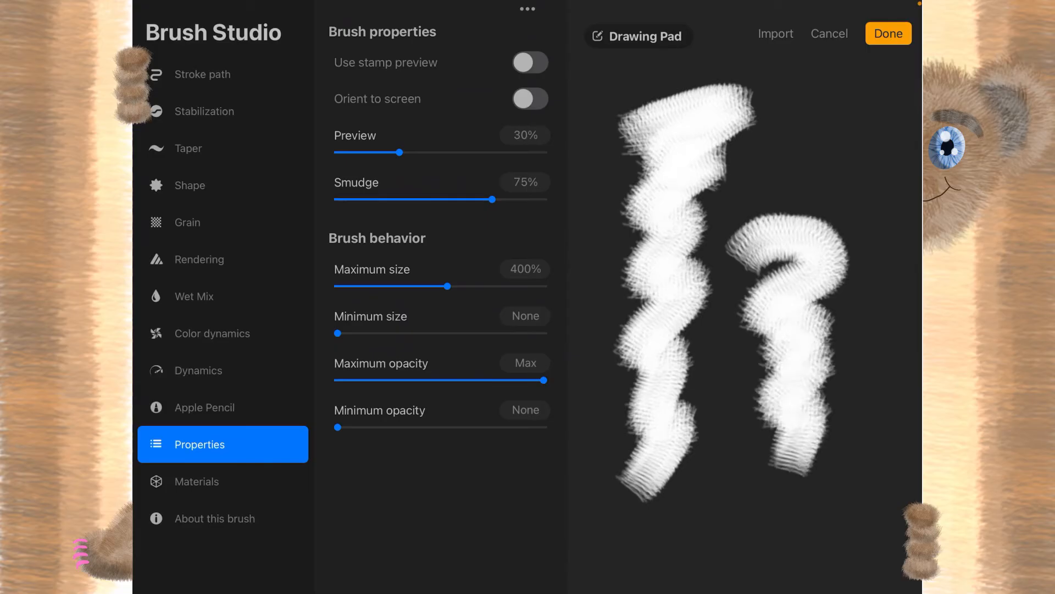
{"action": "left_click", "coordinate": [887, 33]}
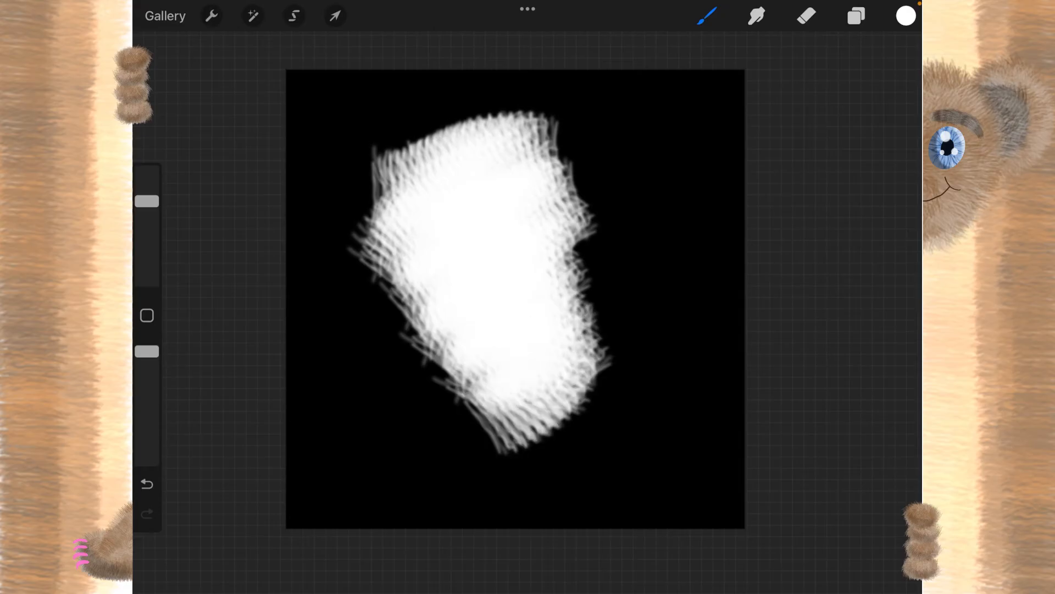
Raise the Untitled Brush's stroke spacing from 17% to 38% and save it
{"action": "left_click", "coordinate": [707, 15]}
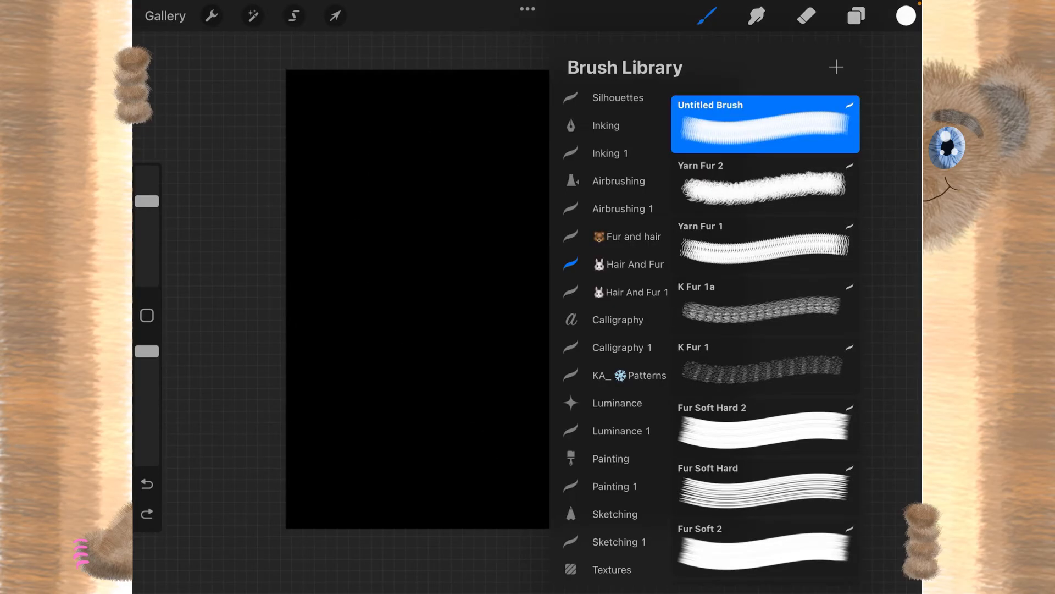
{"action": "left_click", "coordinate": [765, 124]}
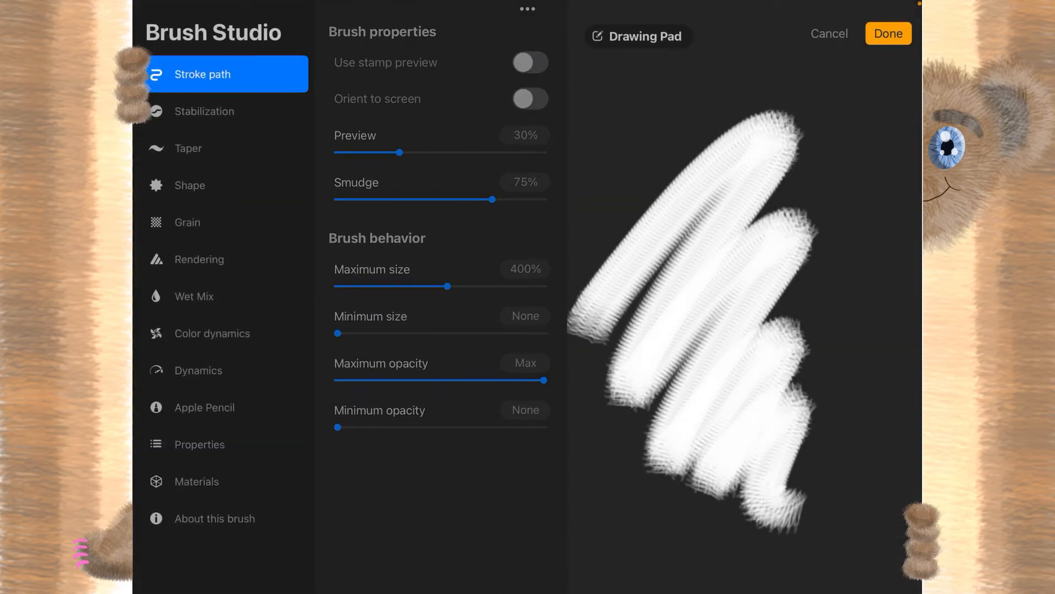
{"action": "left_click", "coordinate": [525, 61]}
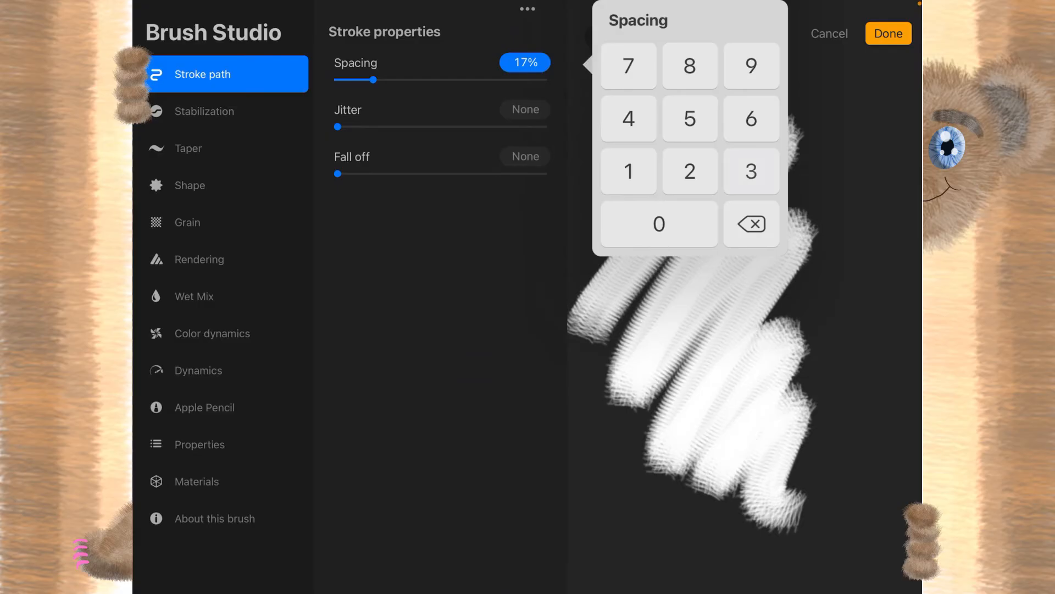
{"action": "left_click_drag", "start_coordinate": [377, 79], "coordinate": [418, 79]}
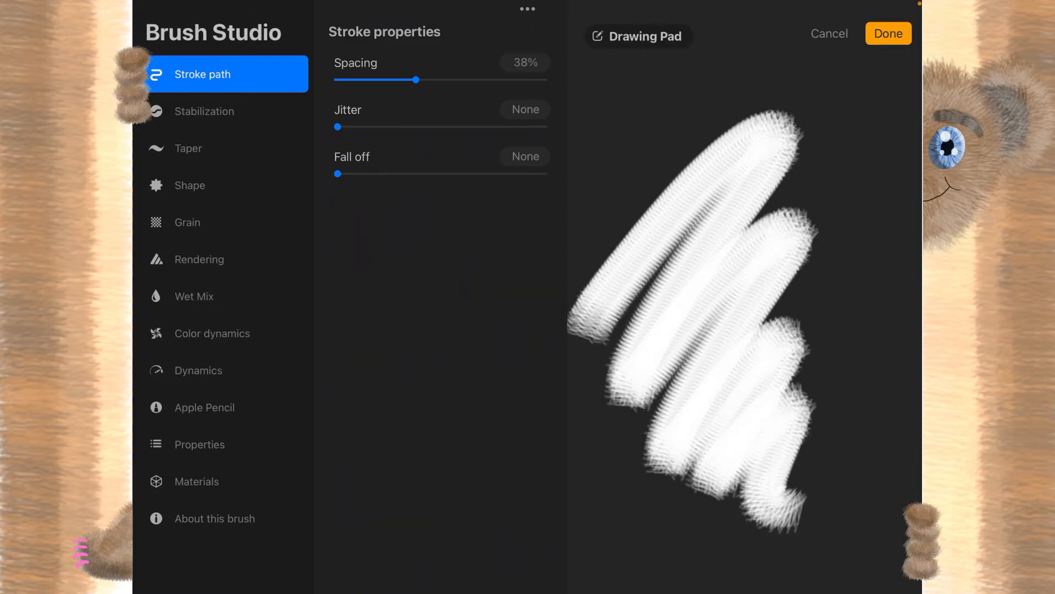
{"action": "left_click", "coordinate": [887, 33]}
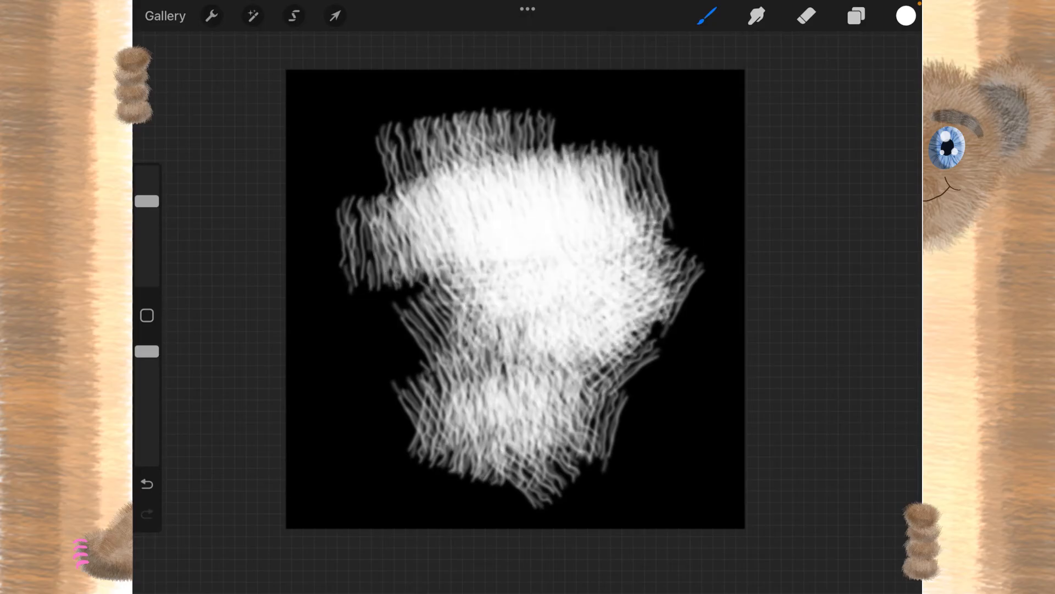
Undo the earlier fur test strokes and reopen the Untitled Brush's settings from the library
{"action": "left_click", "coordinate": [146, 483]}
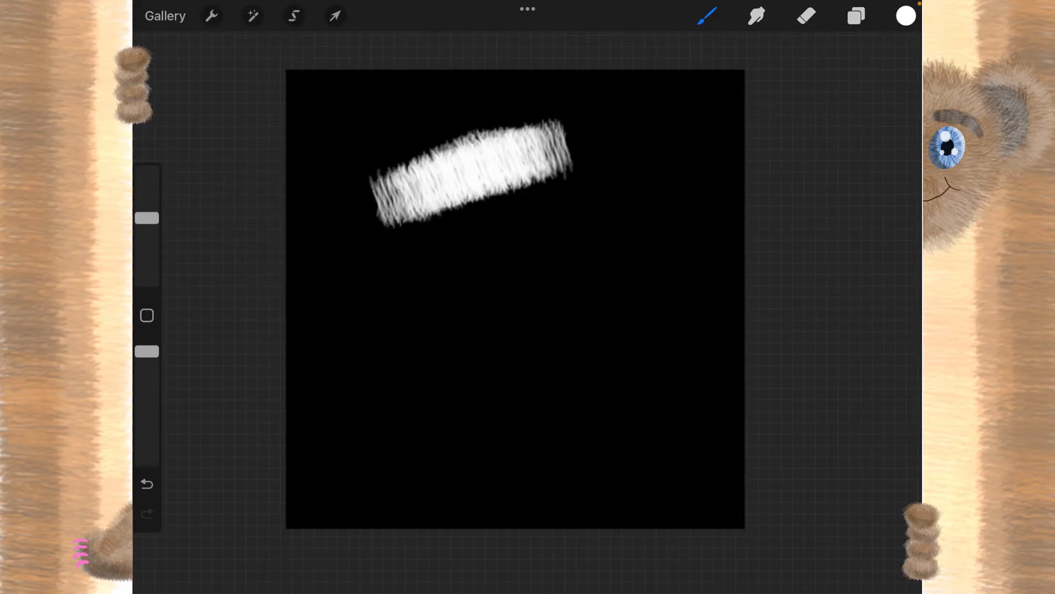
{"action": "left_click", "coordinate": [706, 16]}
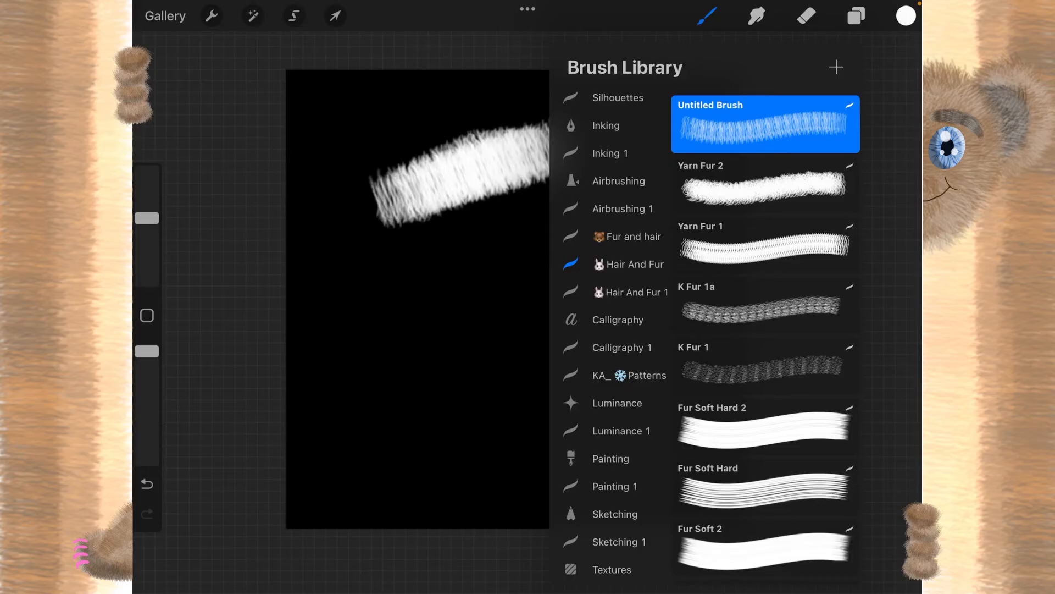
{"action": "scroll", "scroll_direction": "down", "scroll_amount": 3}
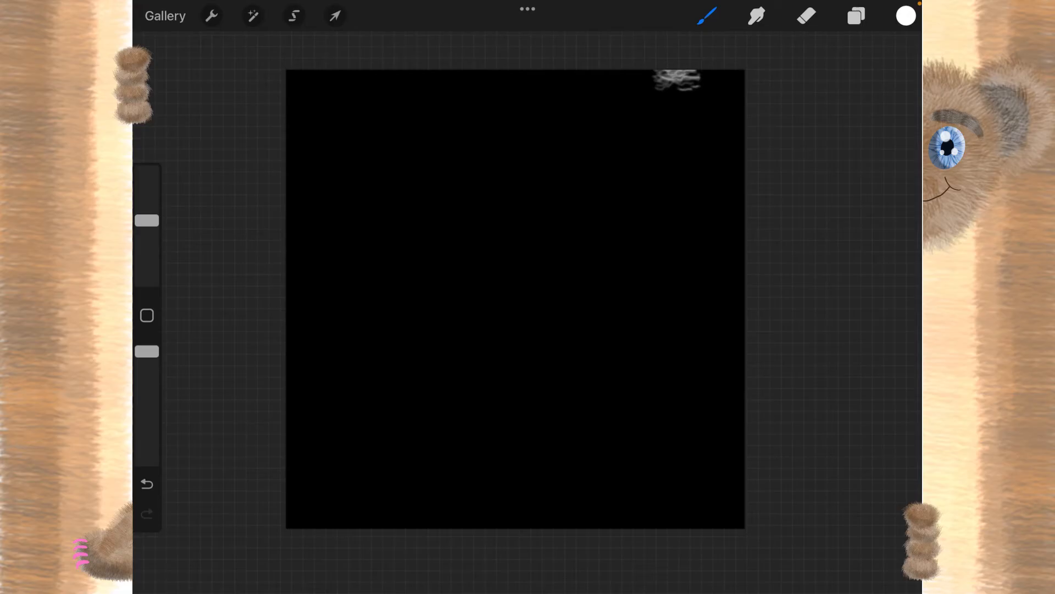
{"action": "left_click", "coordinate": [707, 16]}
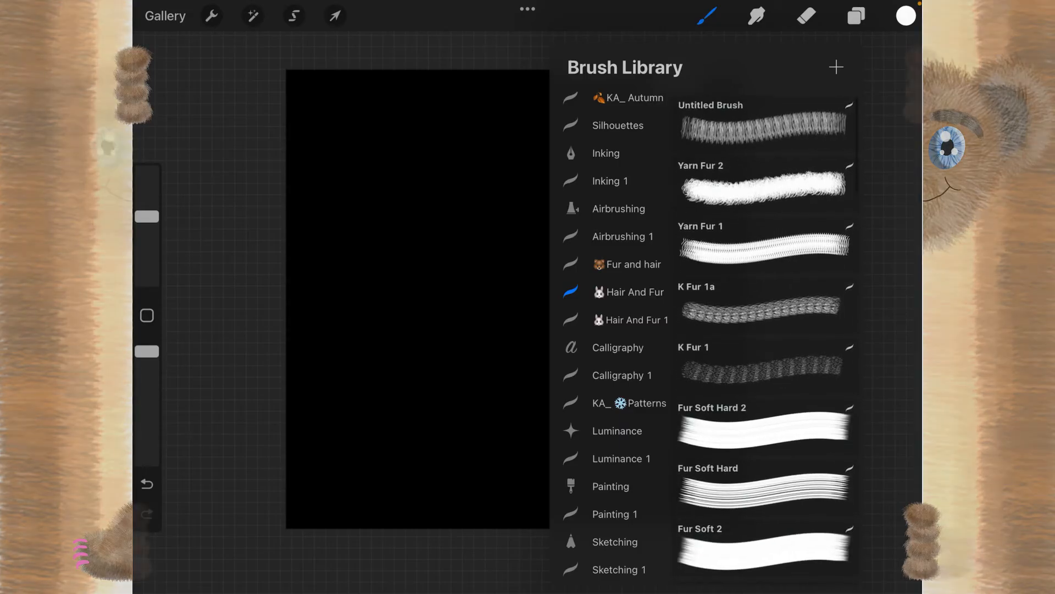
{"action": "left_click", "coordinate": [765, 124]}
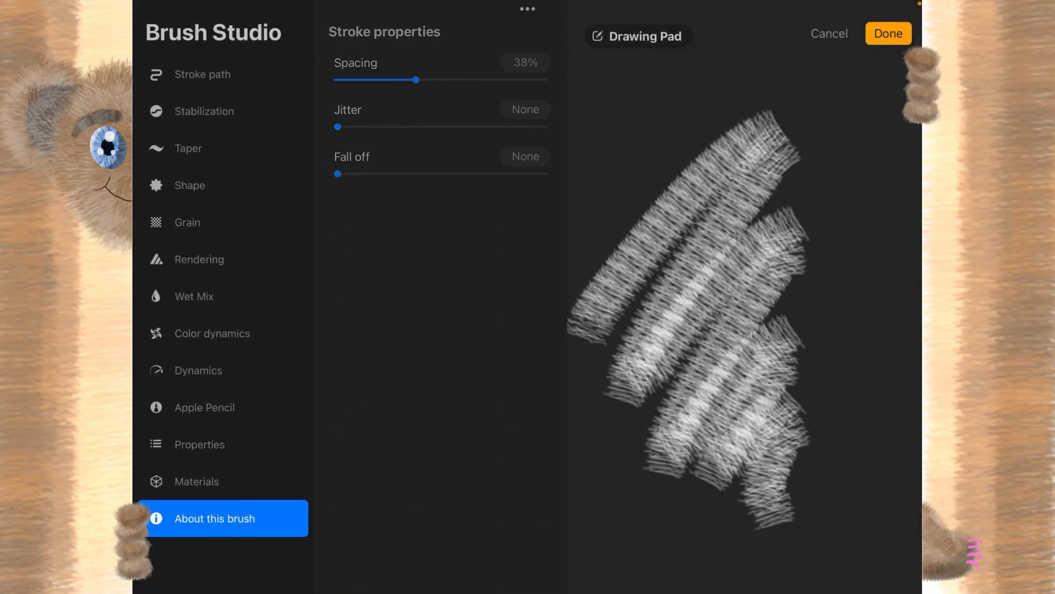
Rename the brush to 'Fur 14' in About this brush and save it
{"action": "left_click", "coordinate": [216, 518]}
{"action": "type", "text": "Fur"}
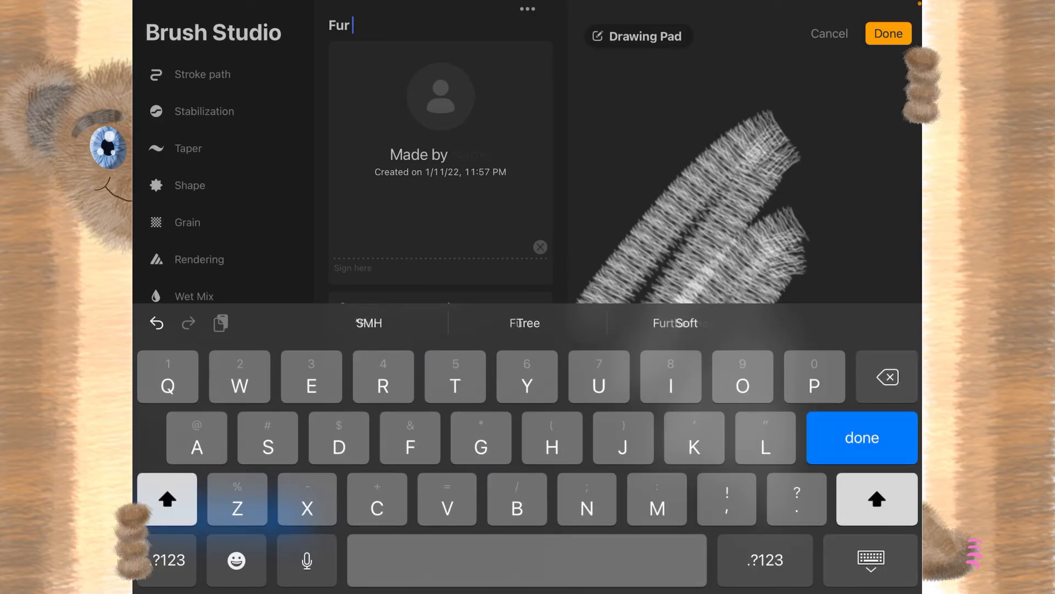
{"action": "type", "text": "114"}
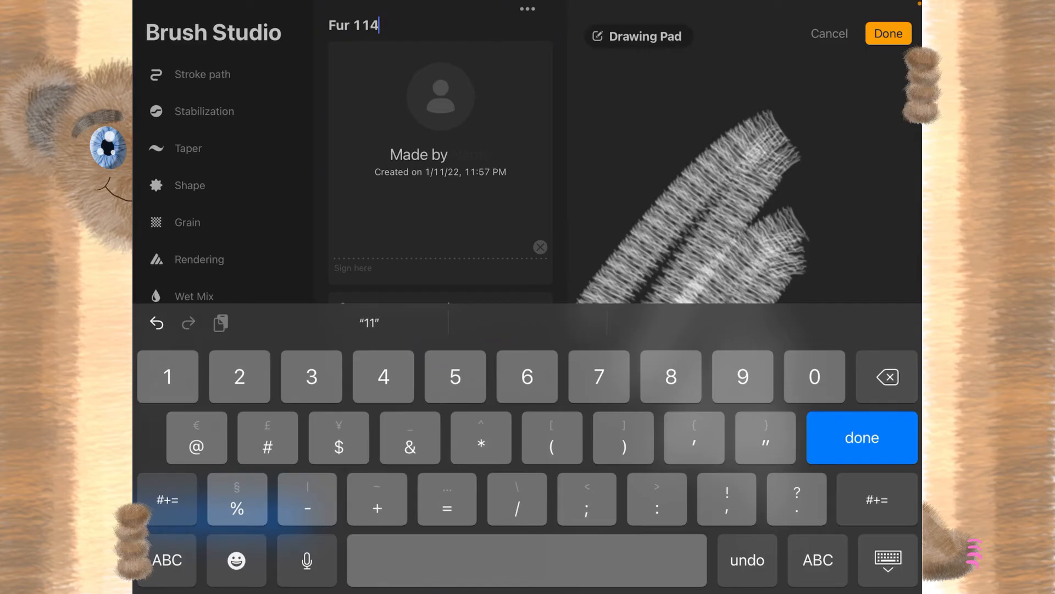
{"action": "key", "text": "backspace"}
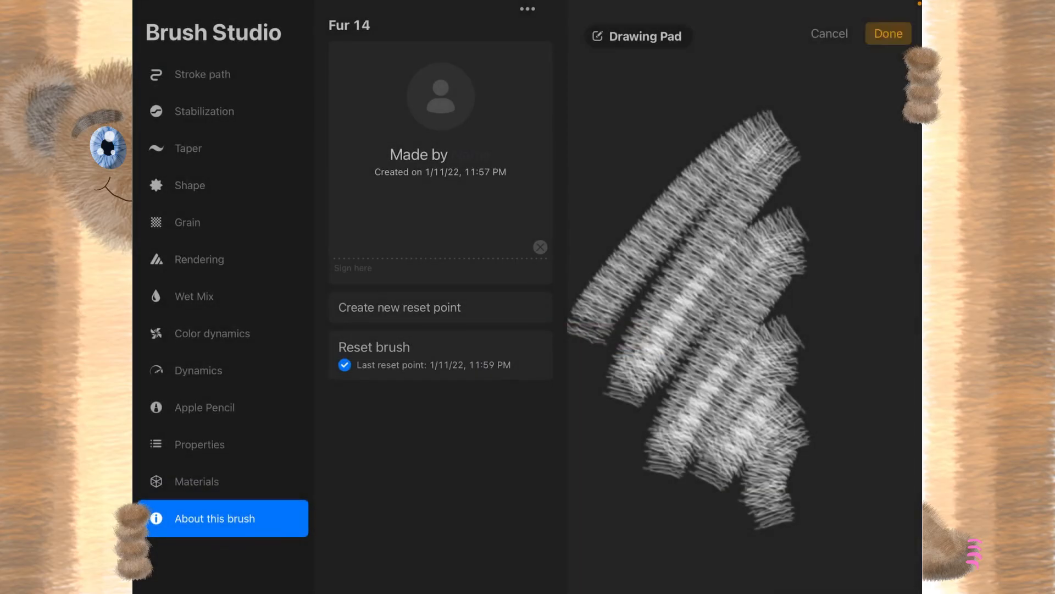
{"action": "left_click", "coordinate": [887, 33]}
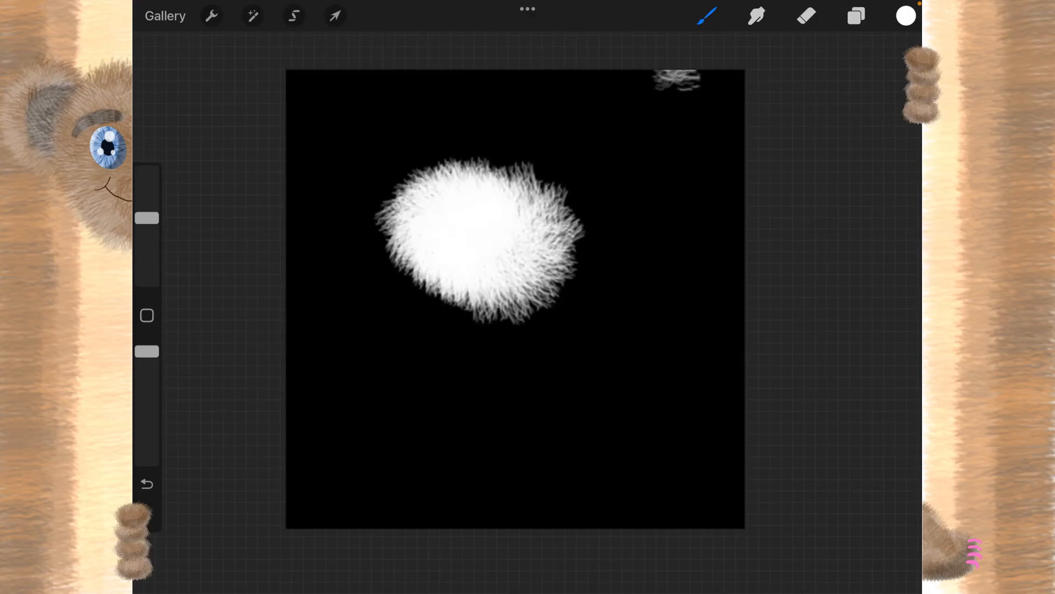
Raise Fur 14's secondary-colour dynamics so strokes blend toward the secondary colour
{"action": "left_click", "coordinate": [707, 15]}
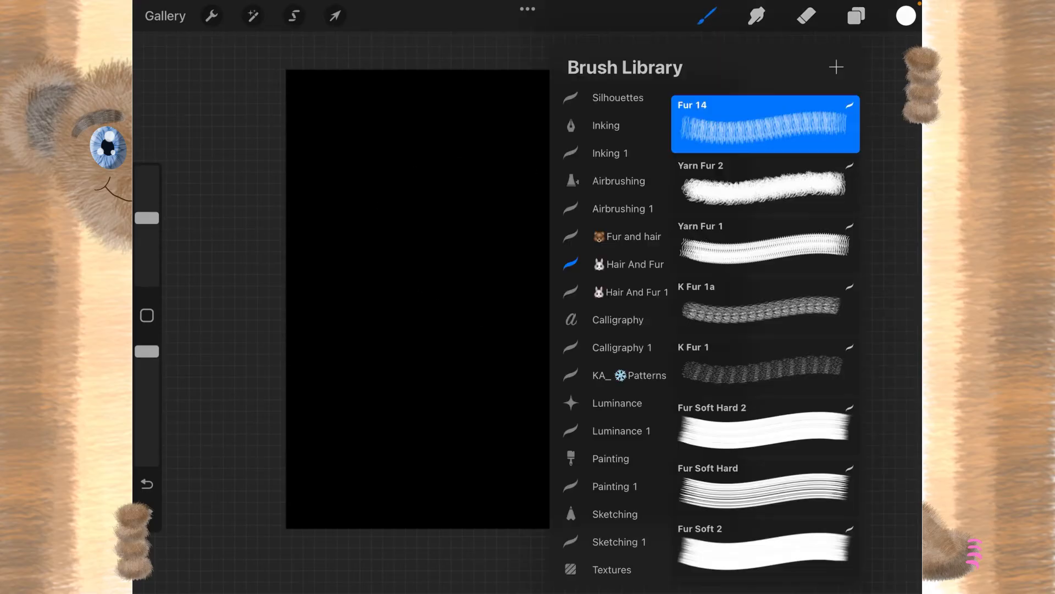
{"action": "double_click", "coordinate": [765, 124]}
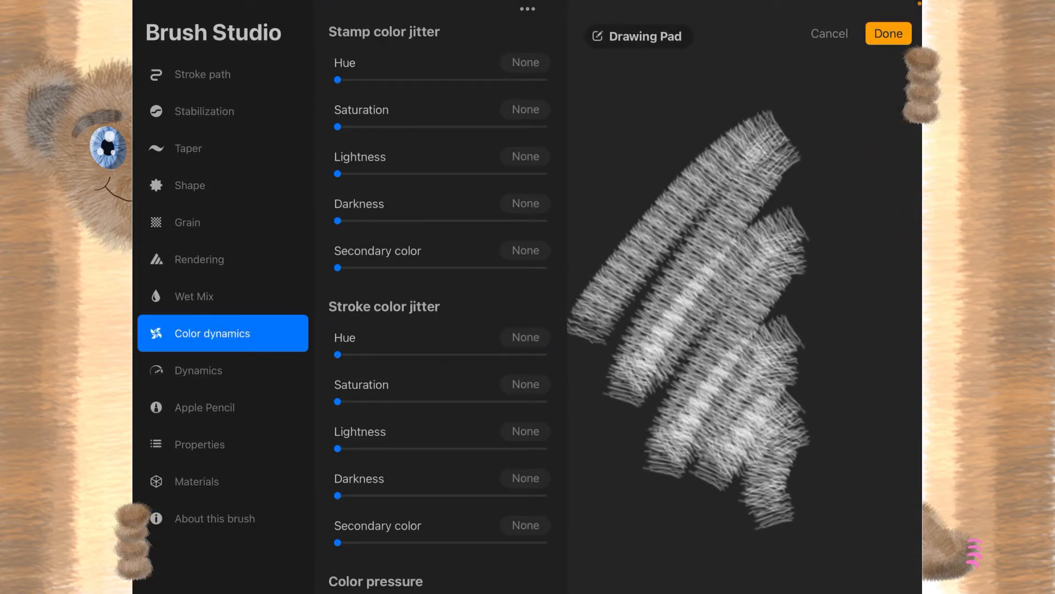
{"action": "left_click_drag", "start_coordinate": [336, 267], "coordinate": [467, 267]}
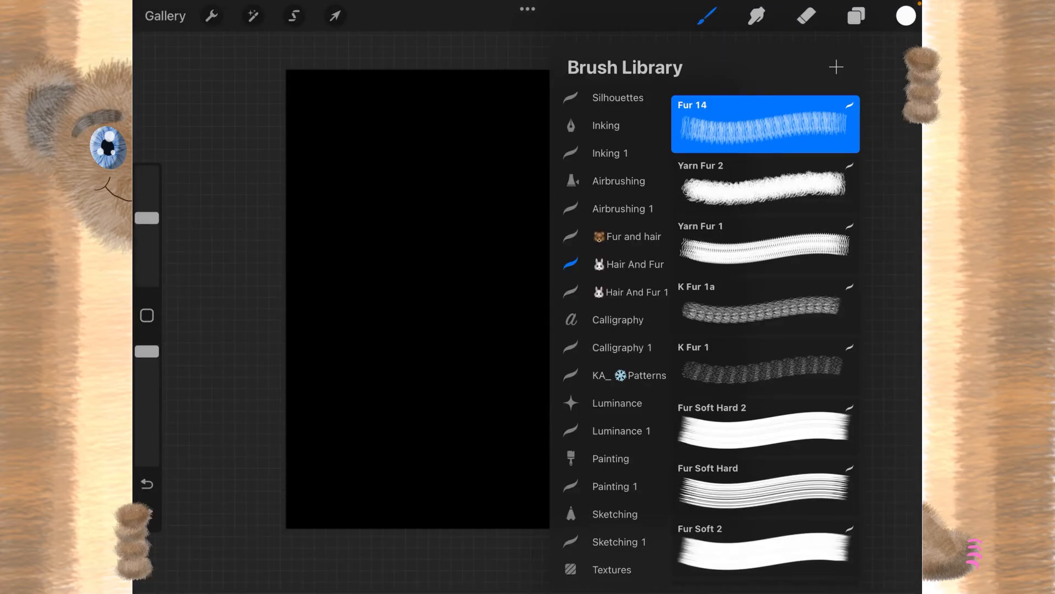
{"action": "left_click", "coordinate": [706, 16]}
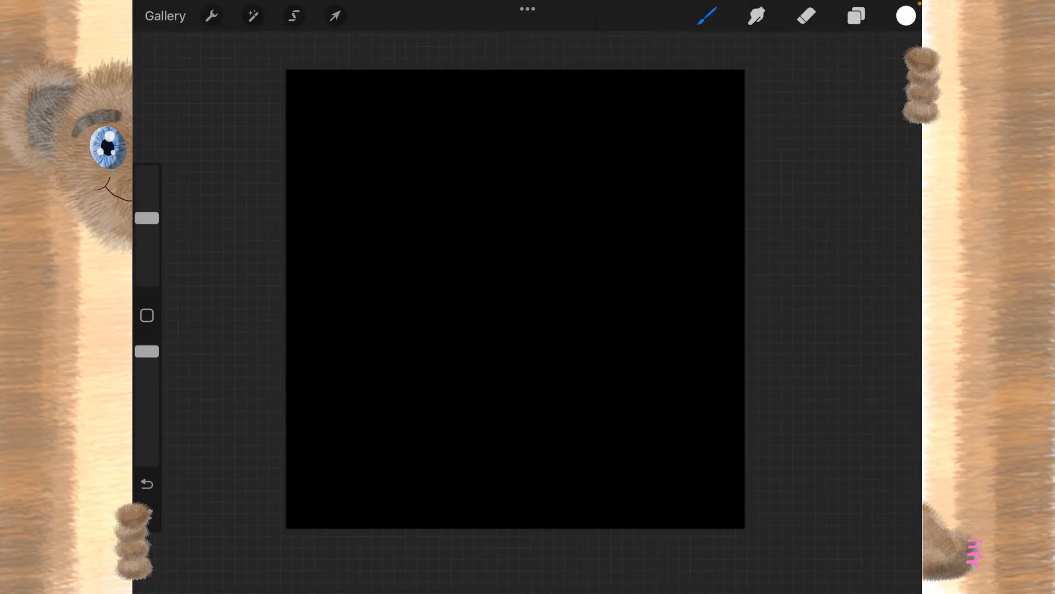
Choose a muted blue-grey as the secondary colour in Colors, keeping white as primary
{"action": "left_click", "coordinate": [905, 15]}
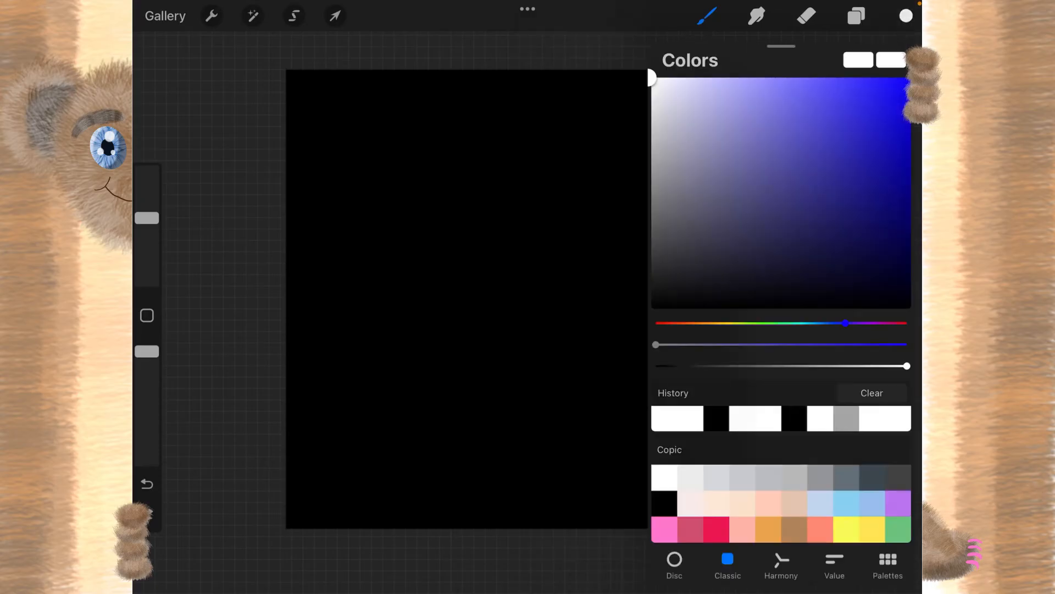
{"action": "left_click_drag", "start_coordinate": [846, 323], "coordinate": [656, 323]}
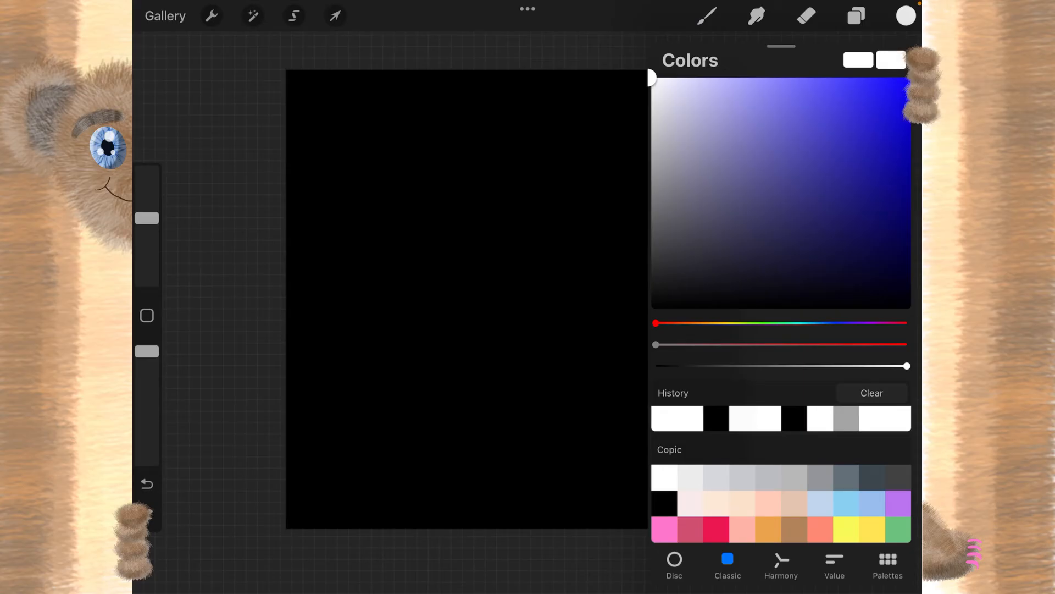
{"action": "left_click_drag", "start_coordinate": [657, 323], "coordinate": [846, 324]}
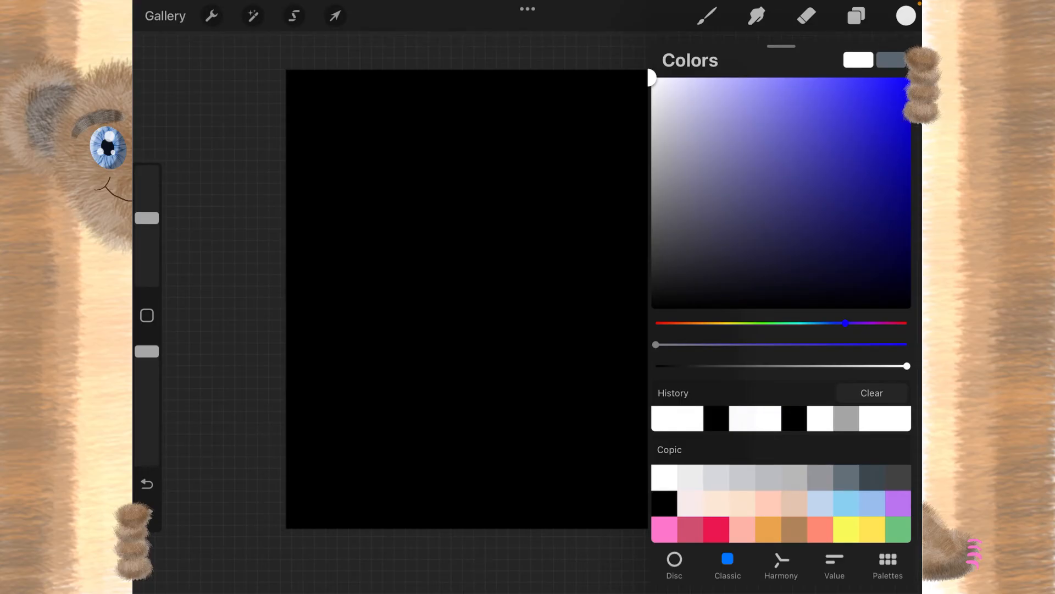
{"action": "left_click", "coordinate": [705, 15]}
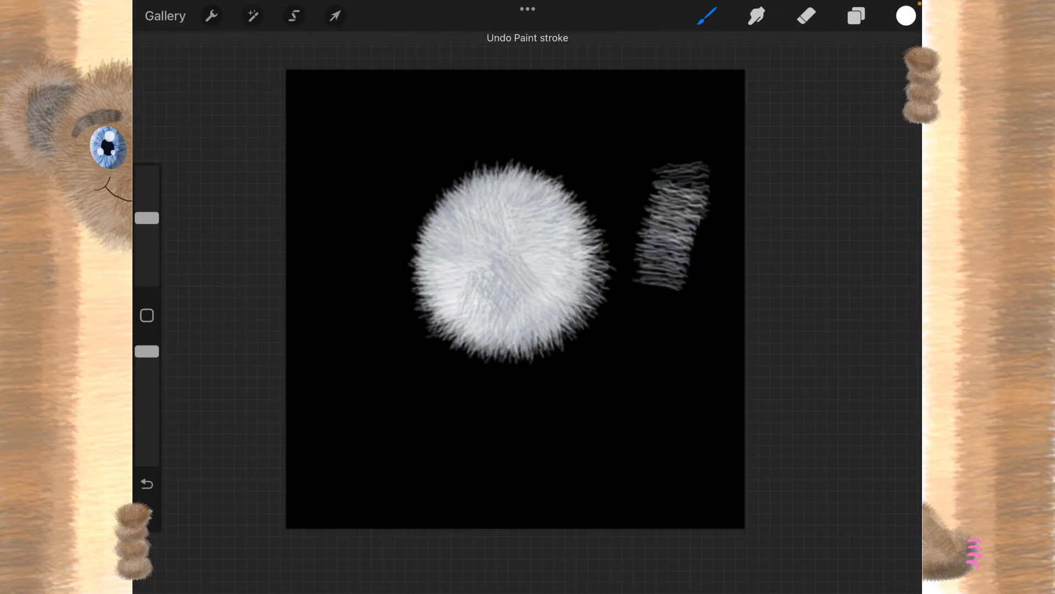
Check the fur brush's Shape settings and paint more test strokes, including a wide patch below the circle
{"action": "left_click", "coordinate": [707, 16]}
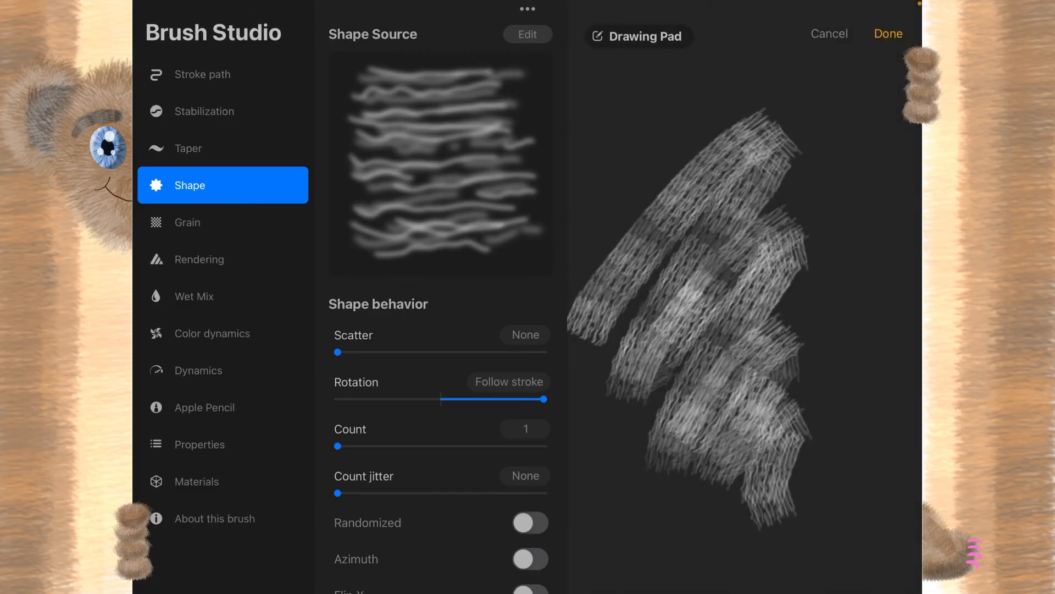
{"action": "left_click", "coordinate": [888, 34]}
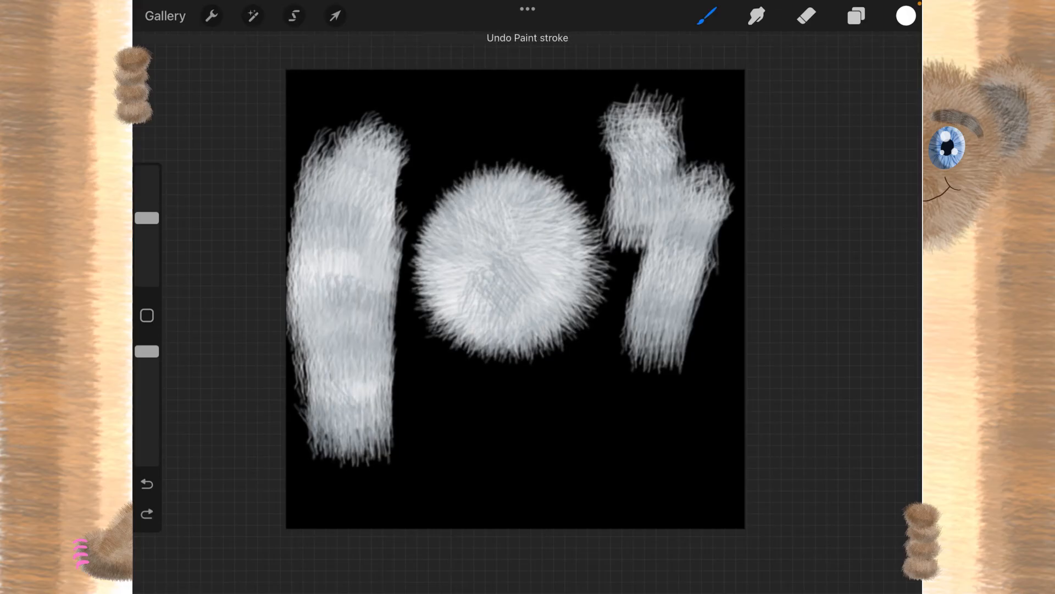
{"action": "left_click", "coordinate": [707, 16]}
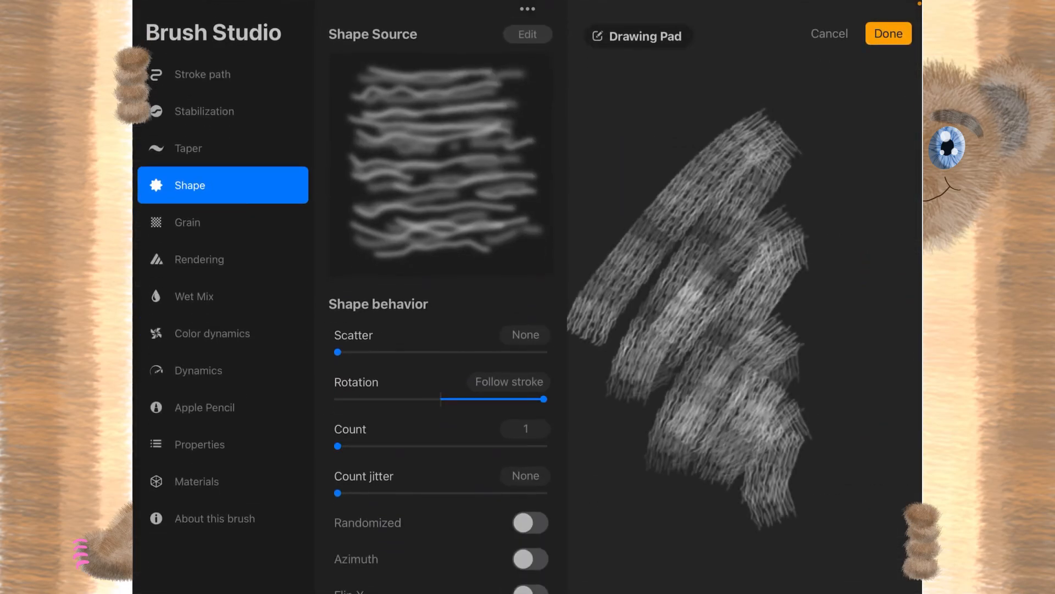
{"action": "left_click_drag", "start_coordinate": [338, 352], "coordinate": [395, 352]}
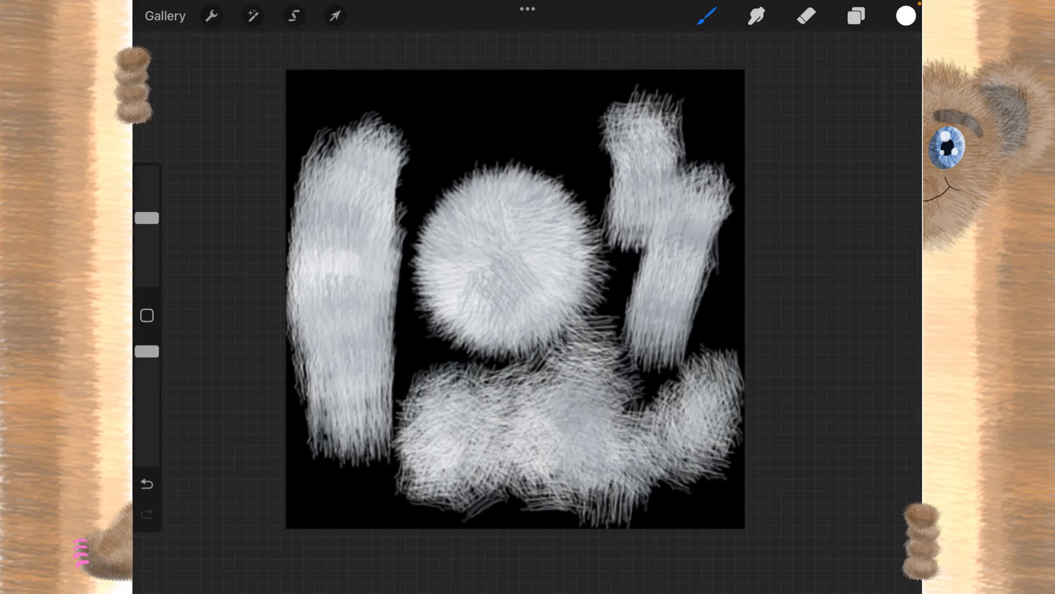
Try stroke jitter at 62% on Fur 14 1, then reset it to None
{"action": "left_click", "coordinate": [707, 15]}
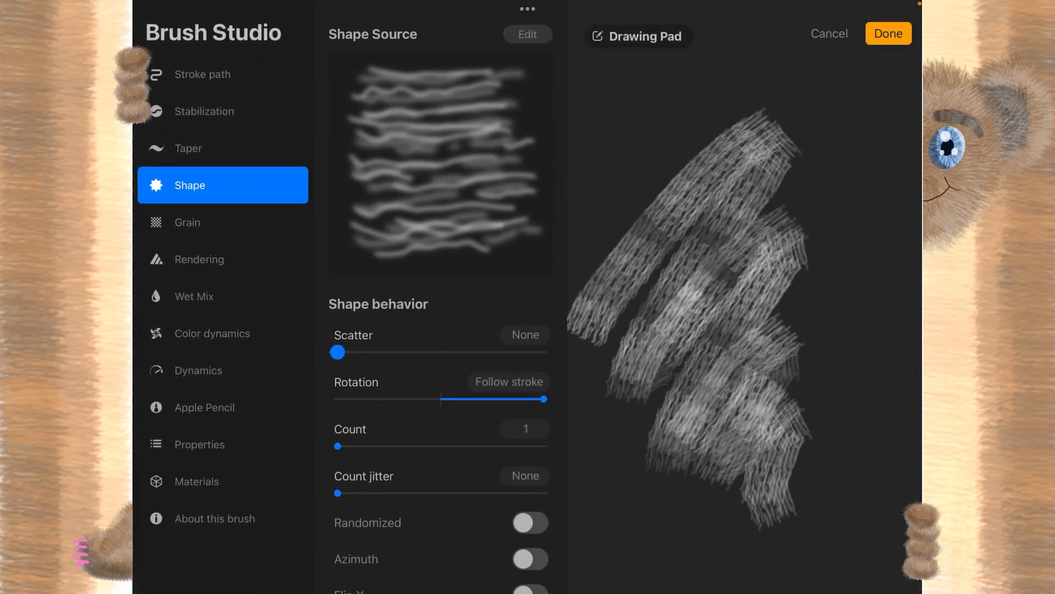
{"action": "left_click", "coordinate": [202, 74]}
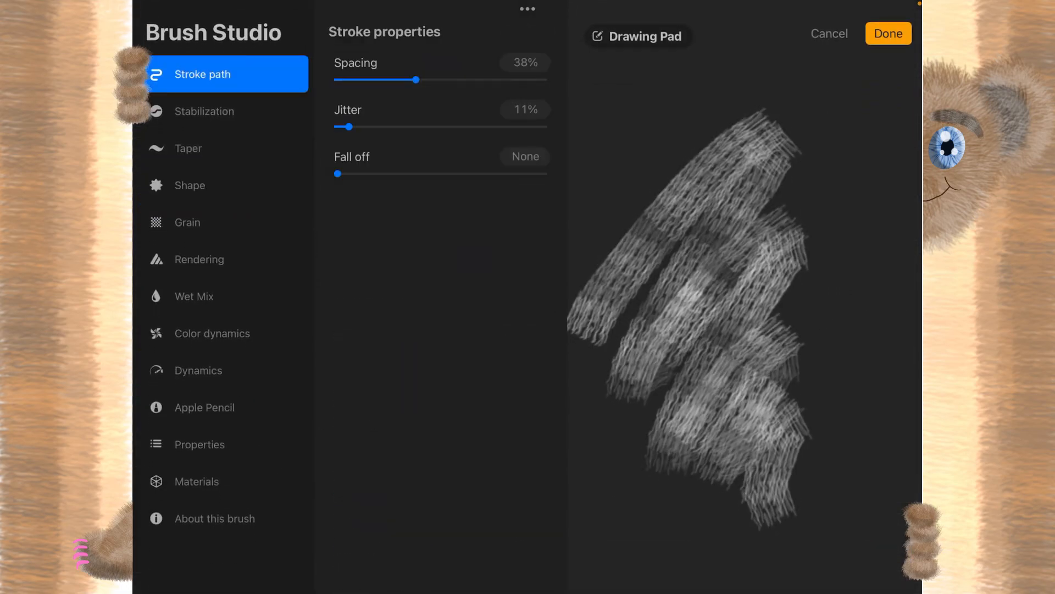
{"action": "left_click_drag", "start_coordinate": [347, 126], "coordinate": [403, 126]}
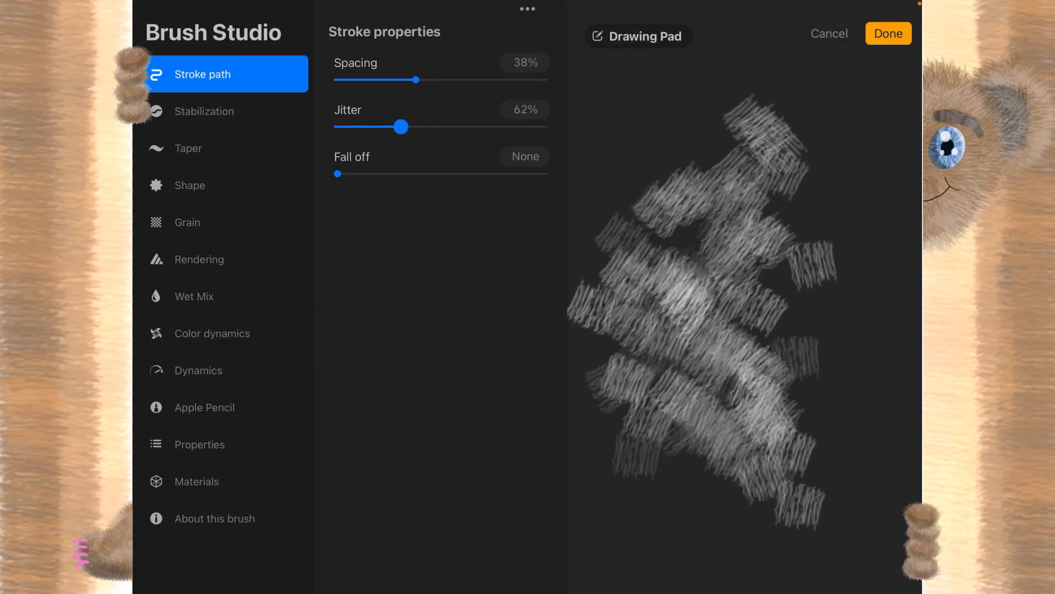
{"action": "left_click_drag", "start_coordinate": [402, 127], "coordinate": [336, 126]}
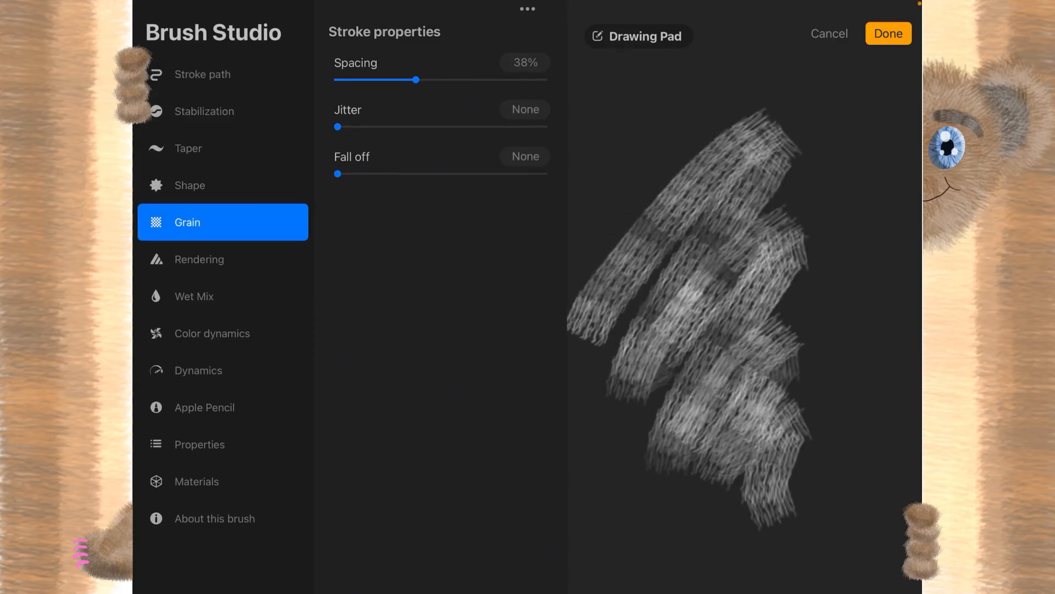
Replace the brush's grain source with an imported wood-chip photo
{"action": "left_click", "coordinate": [222, 223]}
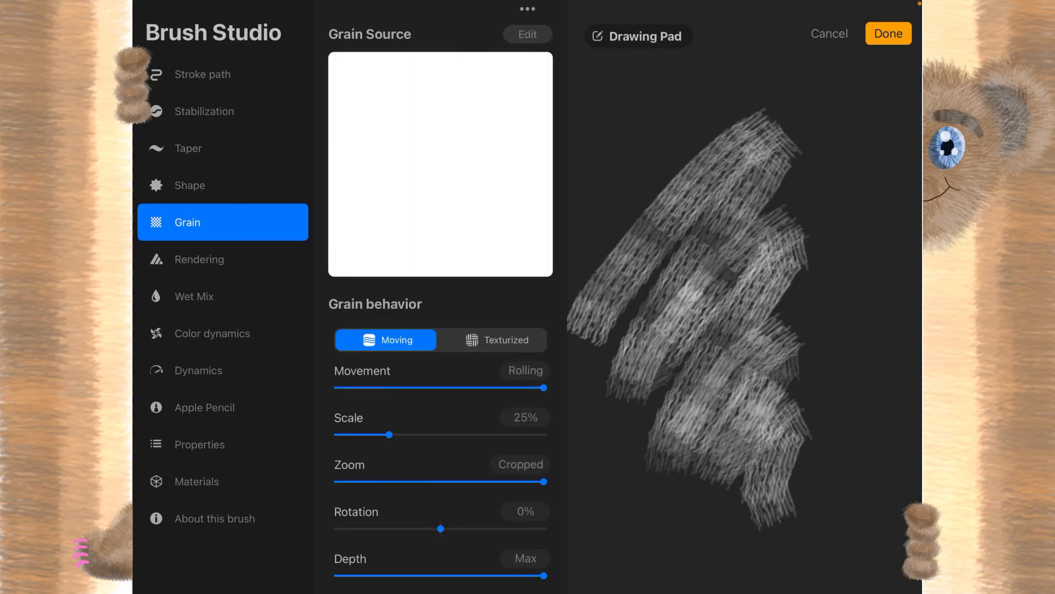
{"action": "left_click", "coordinate": [528, 34]}
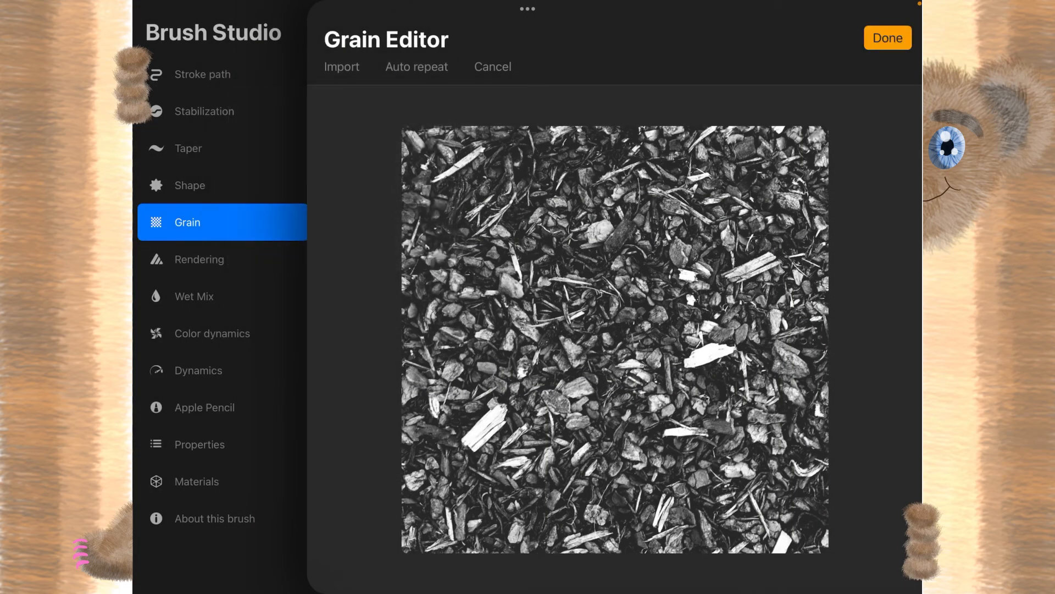
{"action": "left_click", "coordinate": [887, 37]}
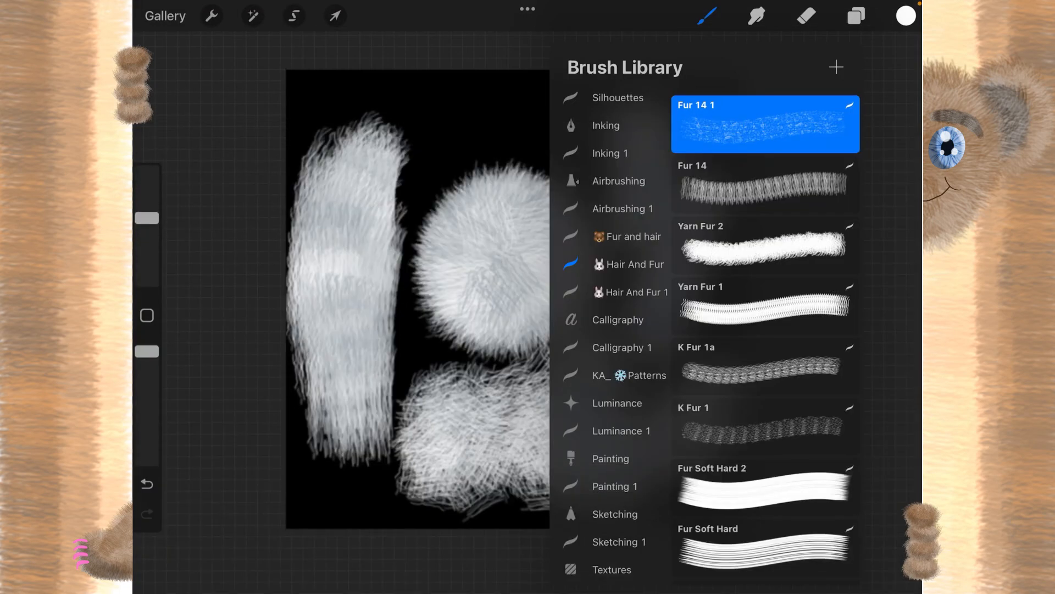
Clear the canvas with the eraser and paint a gritty wood-chip-grain test stroke with Fur 14 1
{"action": "left_click", "coordinate": [806, 15]}
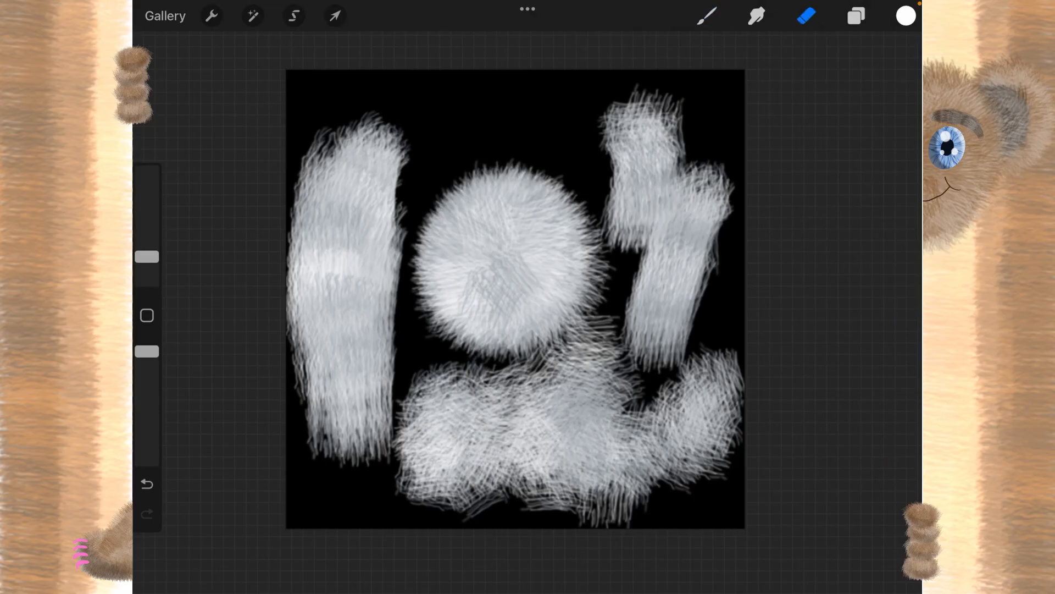
{"action": "left_click", "coordinate": [856, 15]}
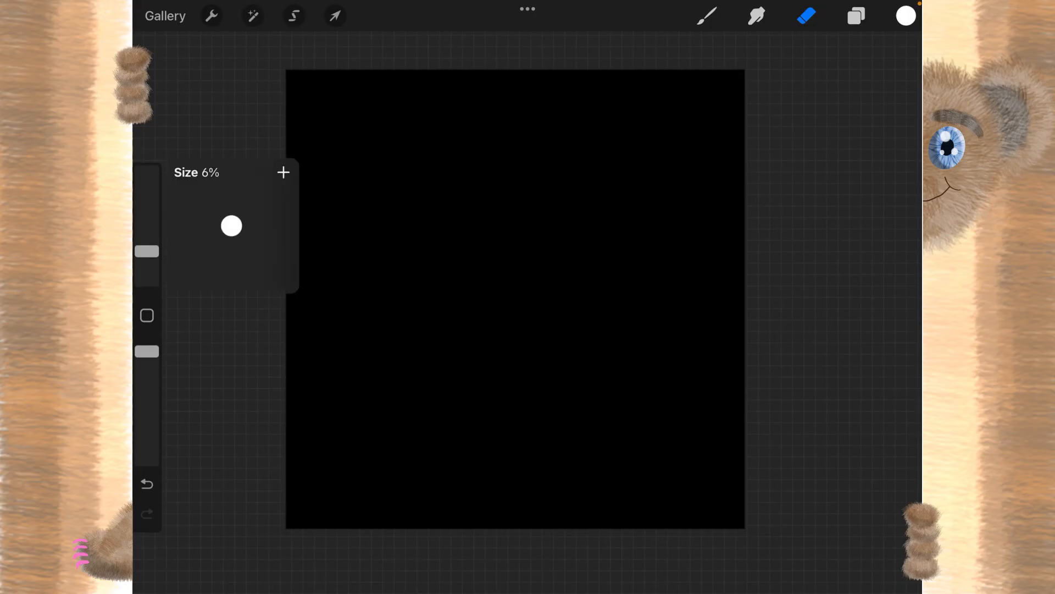
{"action": "left_click", "coordinate": [525, 321]}
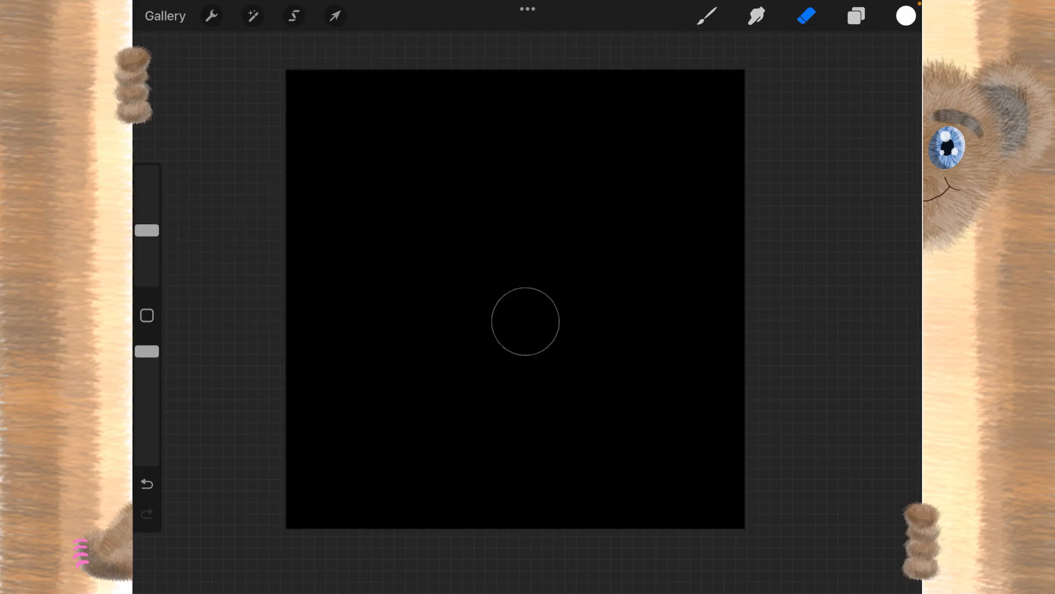
{"action": "left_click", "coordinate": [707, 16]}
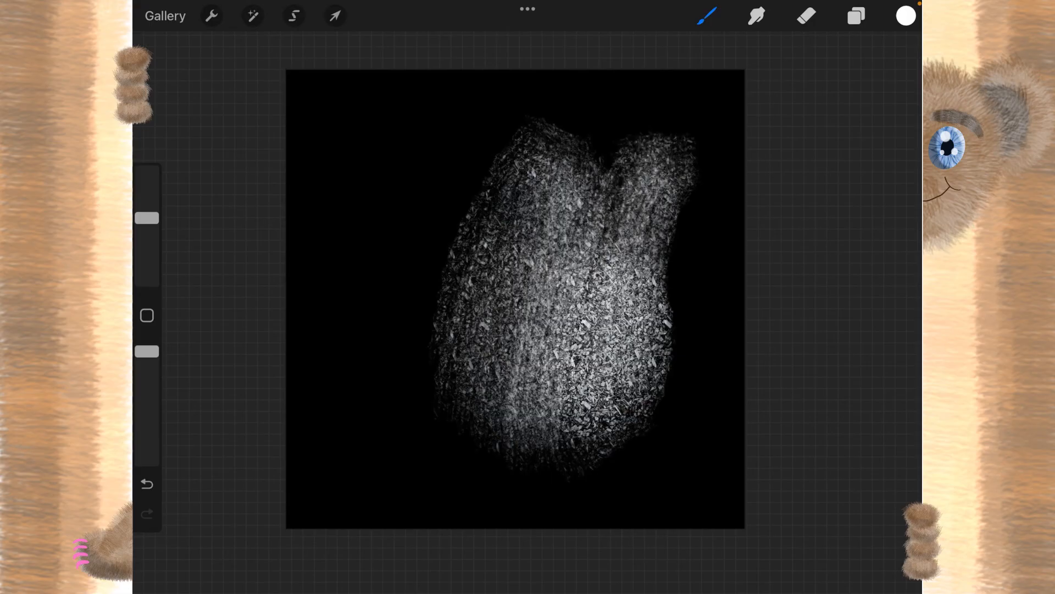
{"action": "left_click", "coordinate": [707, 16]}
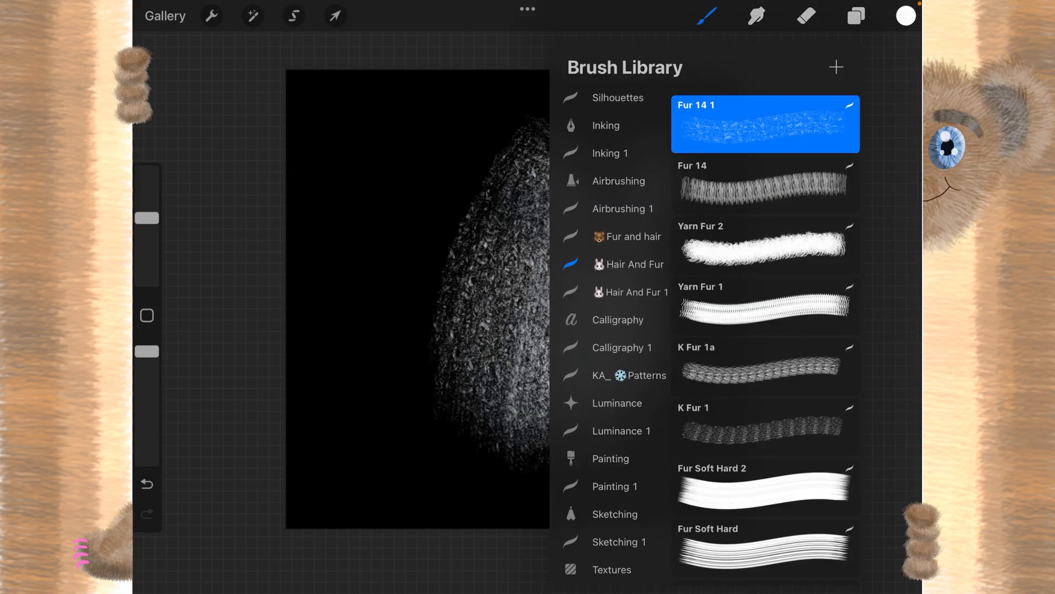
Swap Fur 14 1's grain back to a plain white image, test a stroke and undo it
{"action": "double_click", "coordinate": [765, 125]}
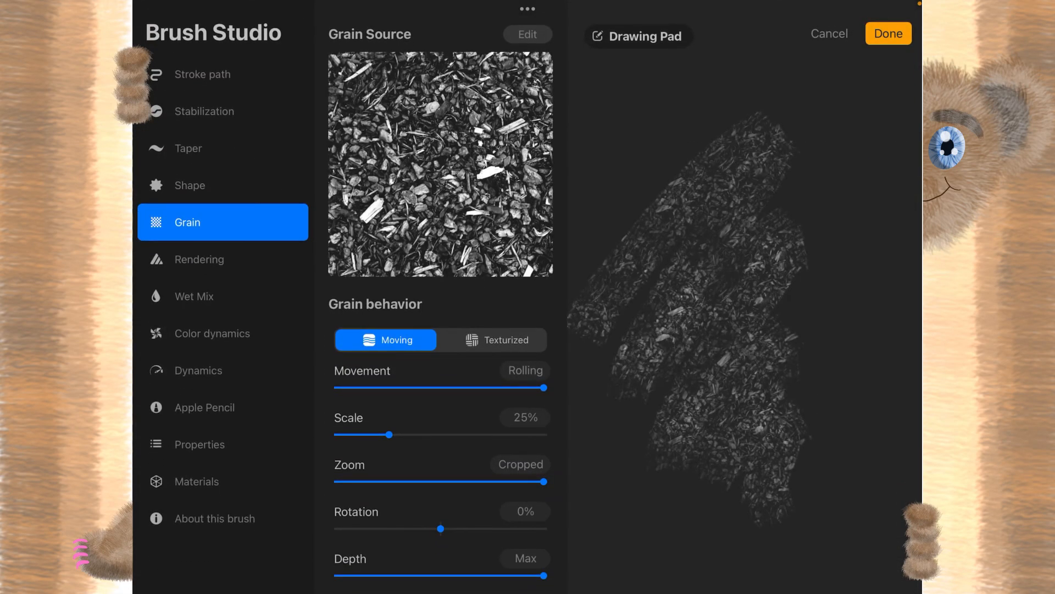
{"action": "left_click", "coordinate": [527, 35]}
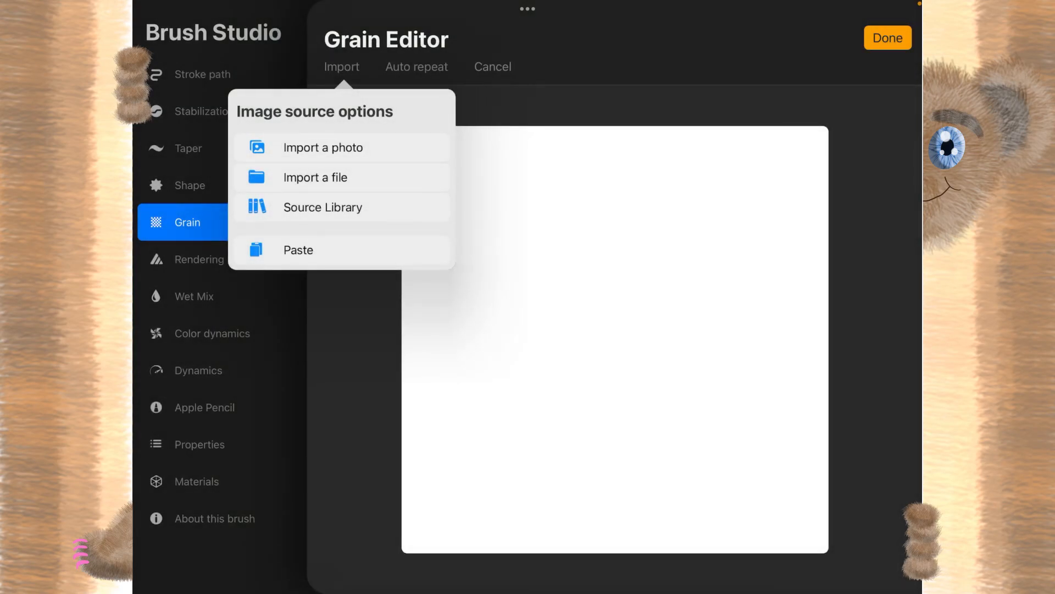
{"action": "left_click", "coordinate": [322, 207]}
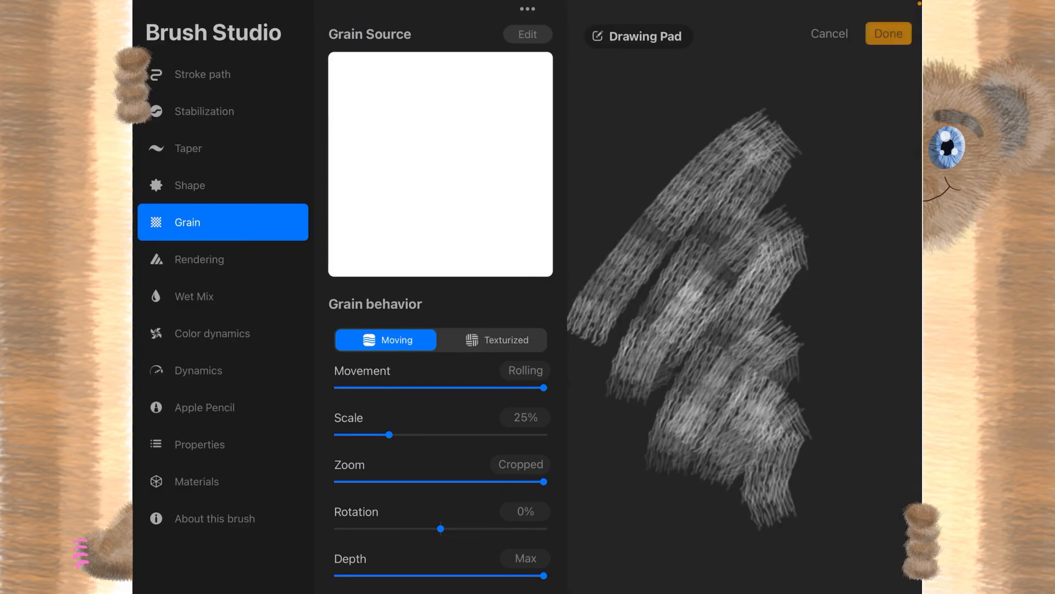
{"action": "left_click", "coordinate": [888, 33]}
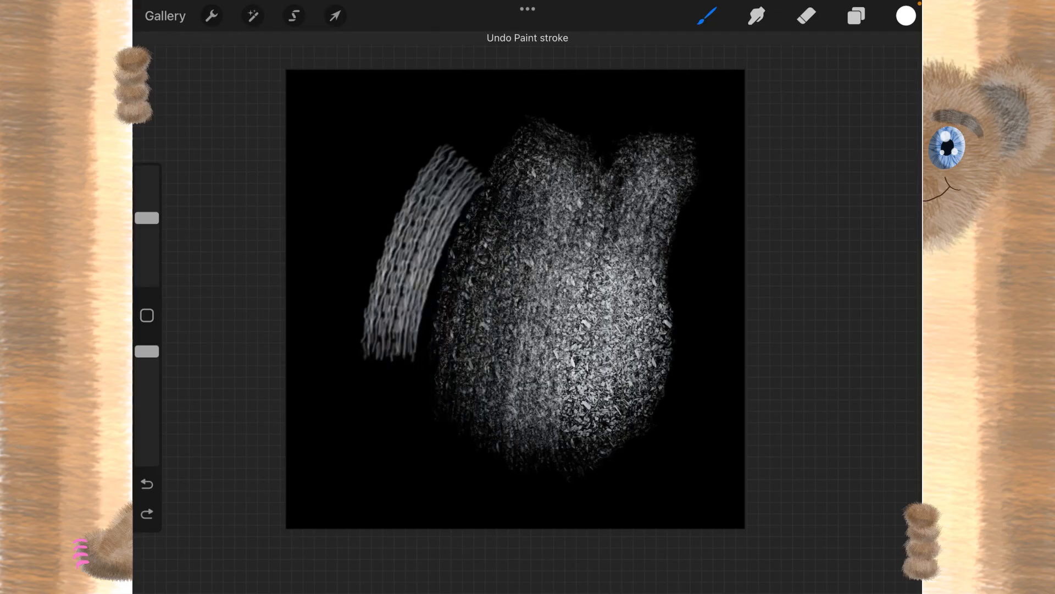
{"action": "left_click", "coordinate": [146, 484]}
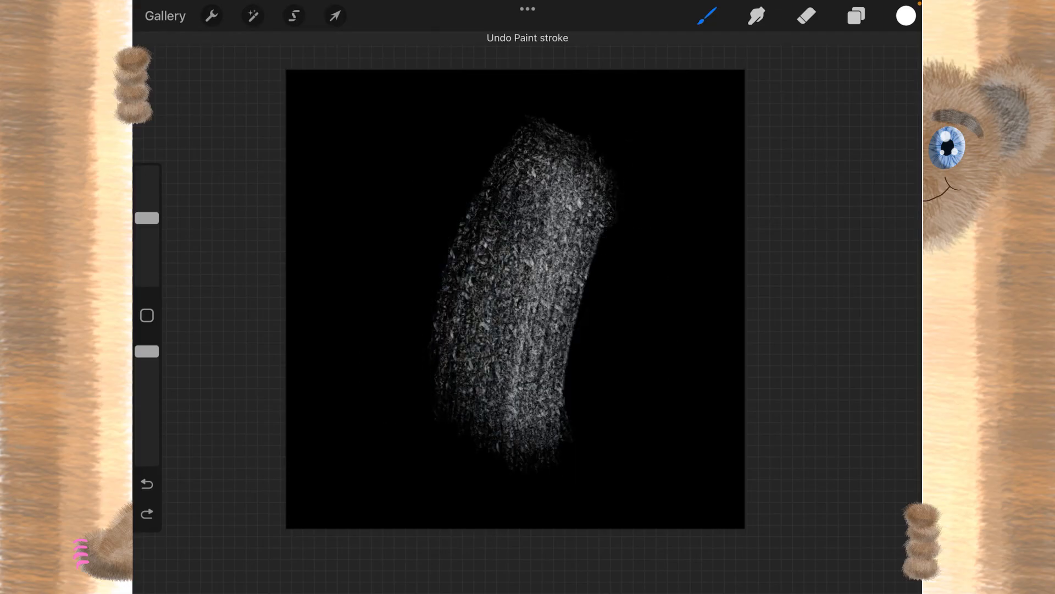